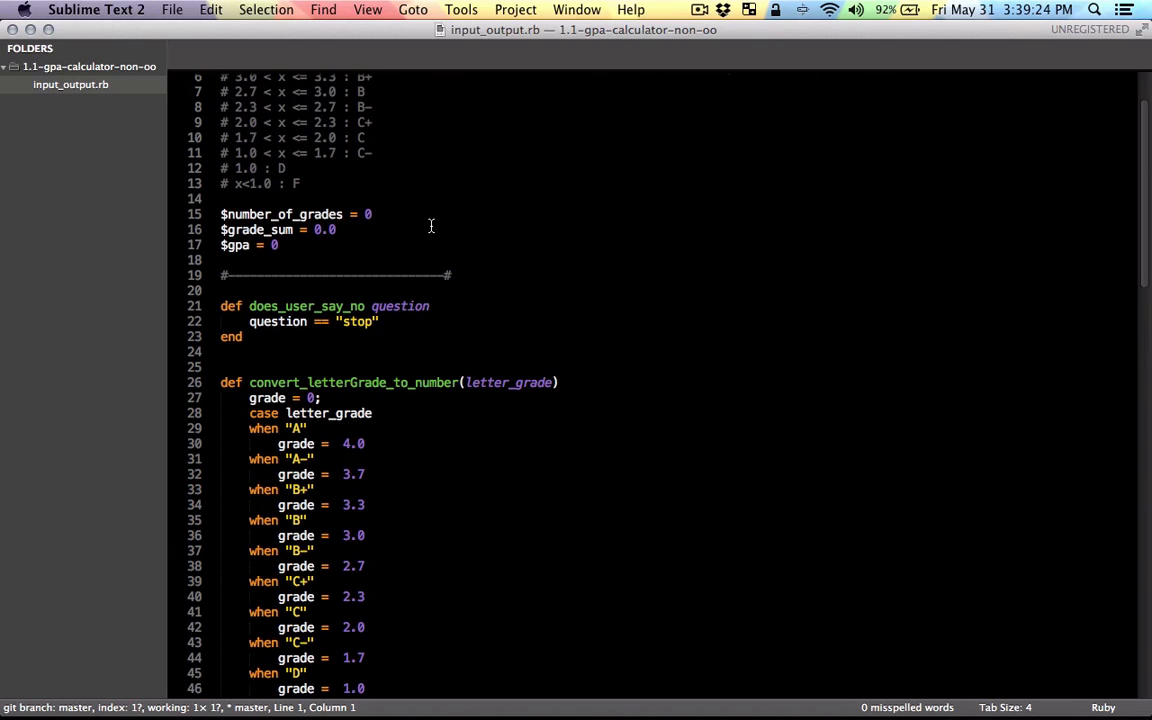
Run input_output.rb in iTerm with grades A, A-, B+ and stop, getting GPA 3.6666666666666665.
{"action": "scroll", "scroll_direction": "down", "scroll_amount": 3}
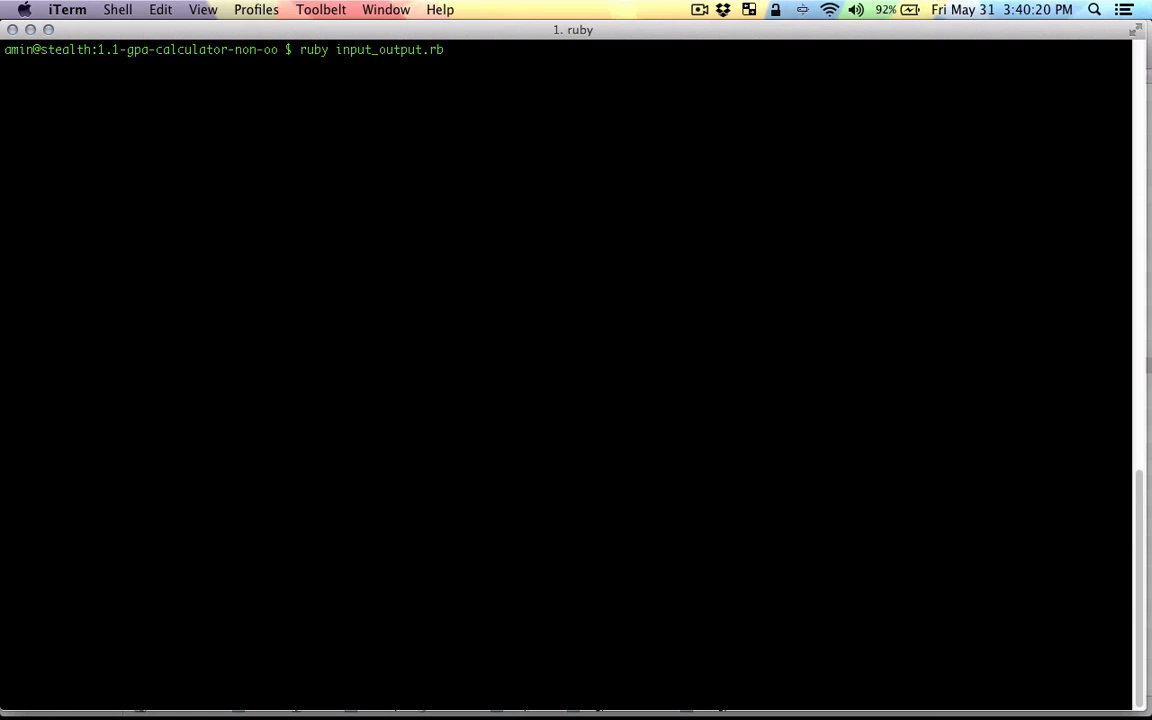
{"action": "type", "text": "A-"}
{"action": "type", "text": "stop"}
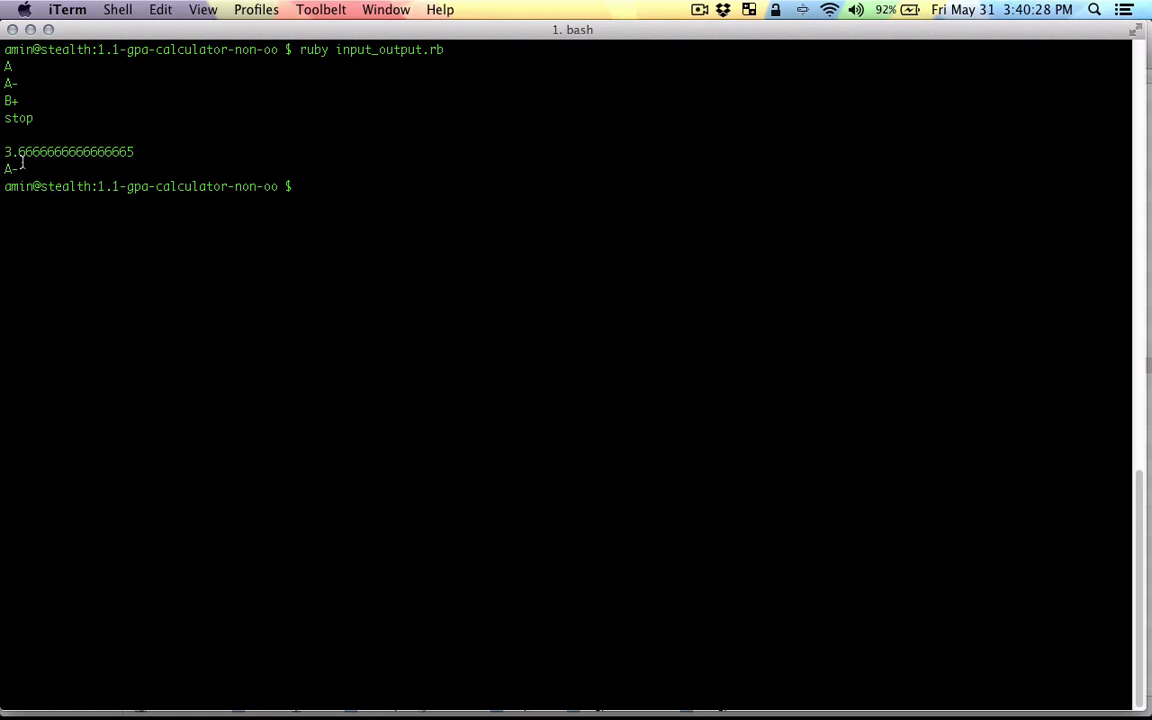
In main.rb declare the globals $grade_sum = 0.0, $number_of_grades = 0 and $gpa = 0.0.
{"action": "double_click", "coordinate": [12, 168]}
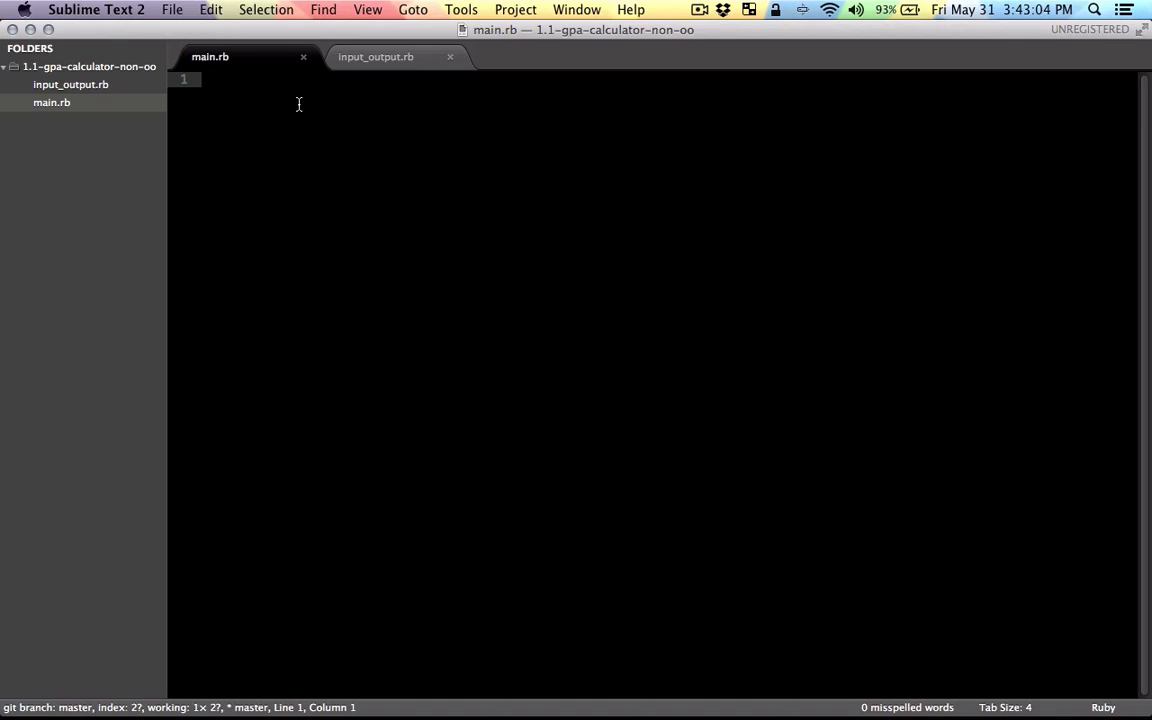
{"action": "mouse_move", "coordinate": [300, 150]}
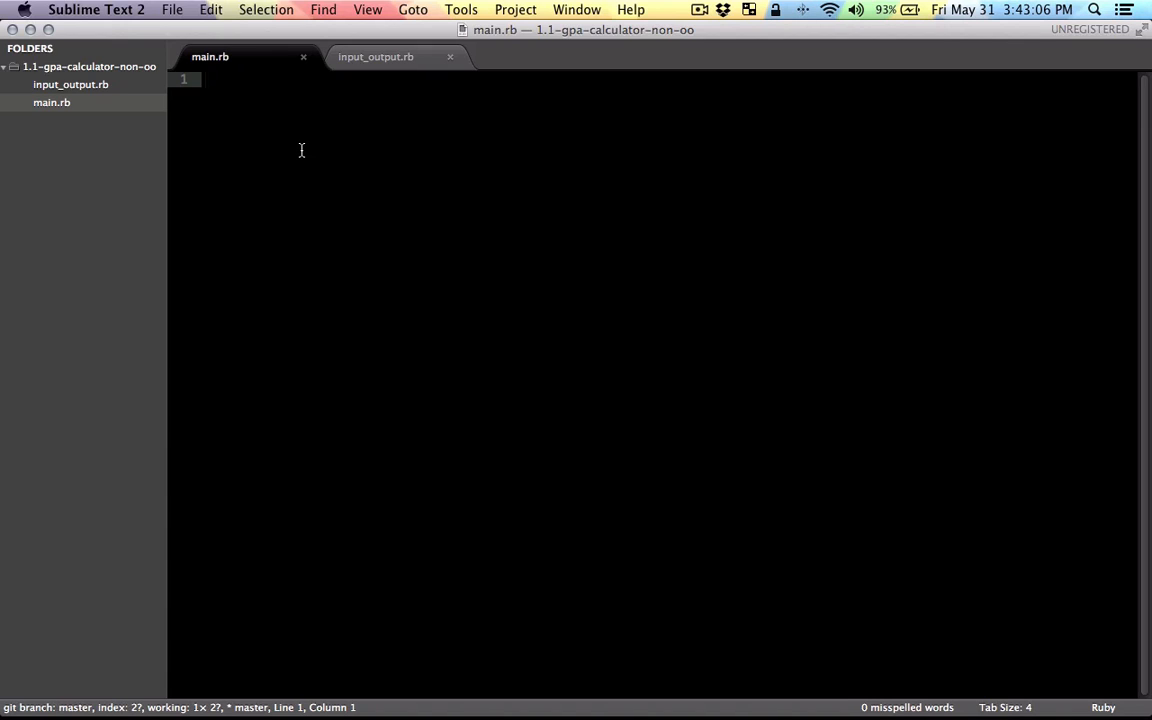
{"action": "type", "text": "$"}
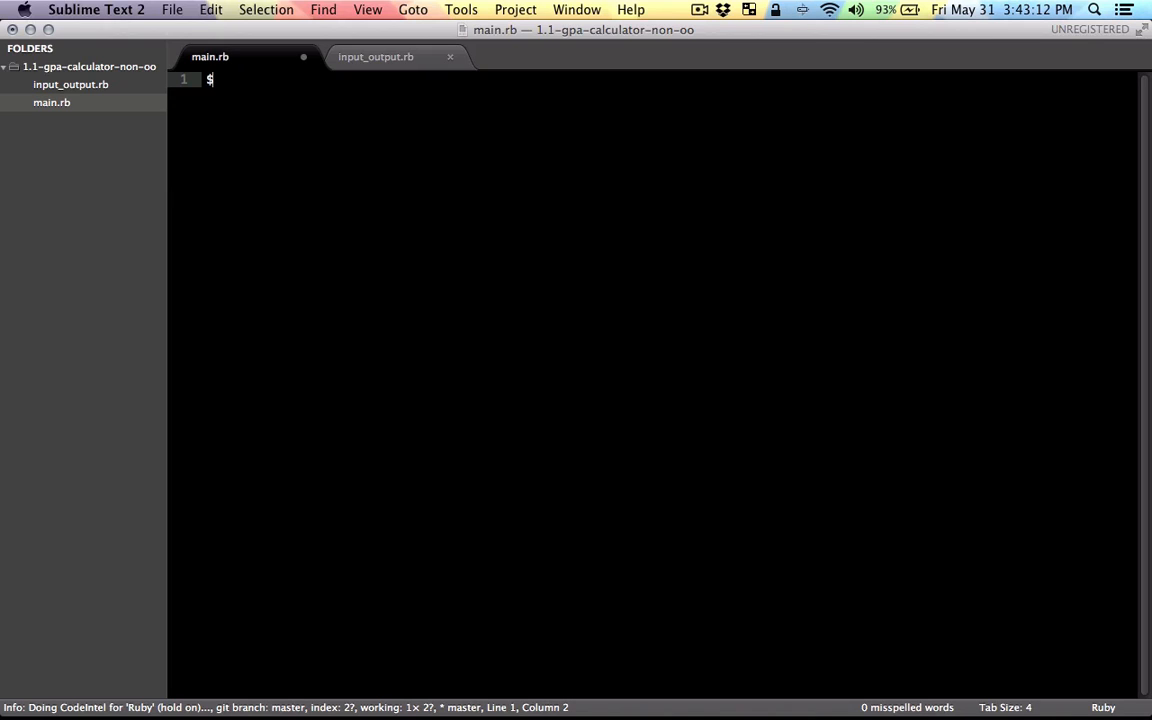
{"action": "type", "text": "grade_su"}
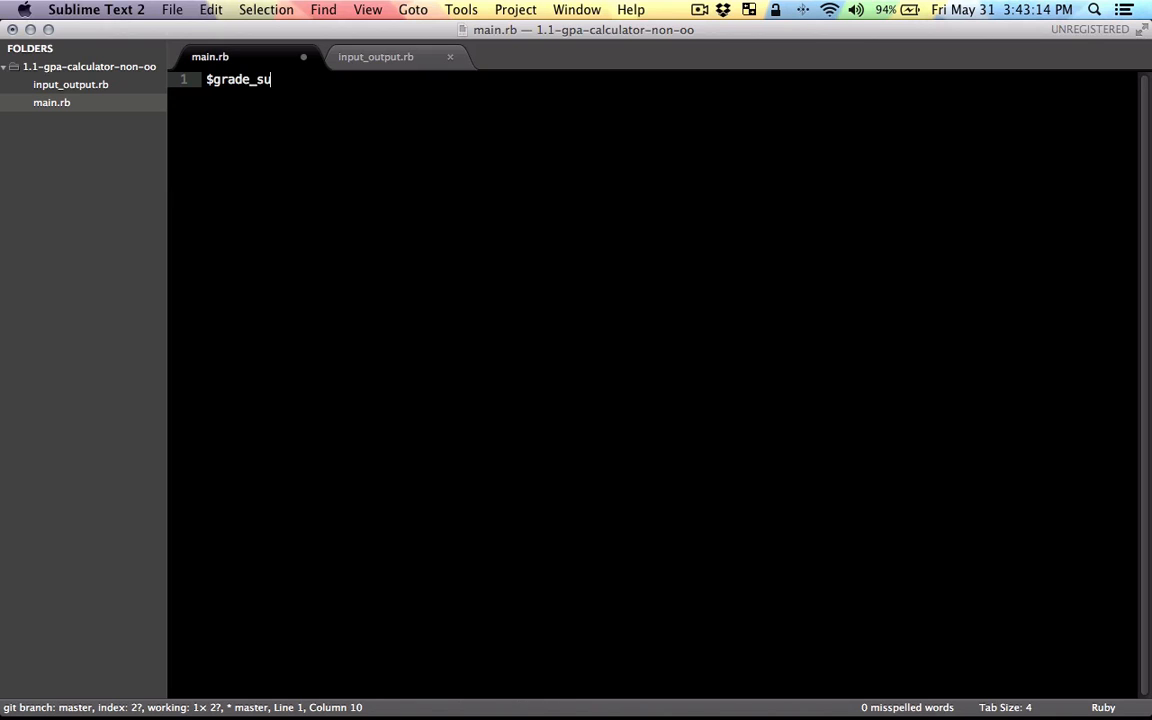
{"action": "type", "text": "m = 0.0"}
{"action": "type", "text": "$"}
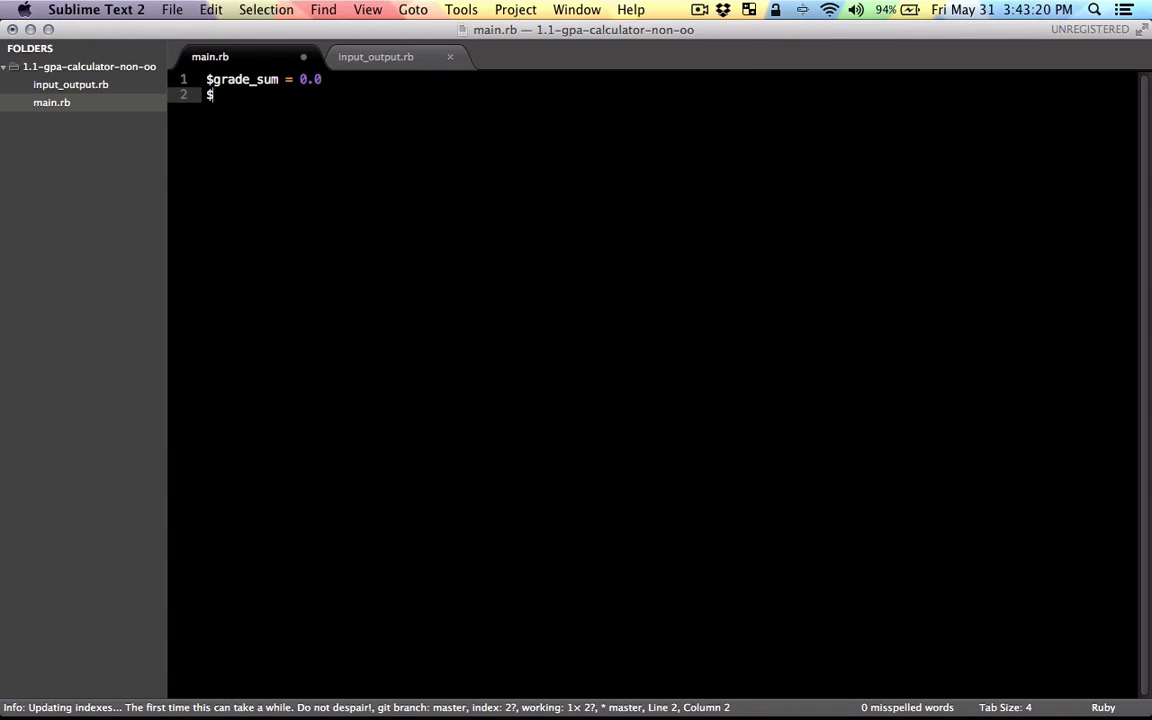
{"action": "type", "text": "number"}
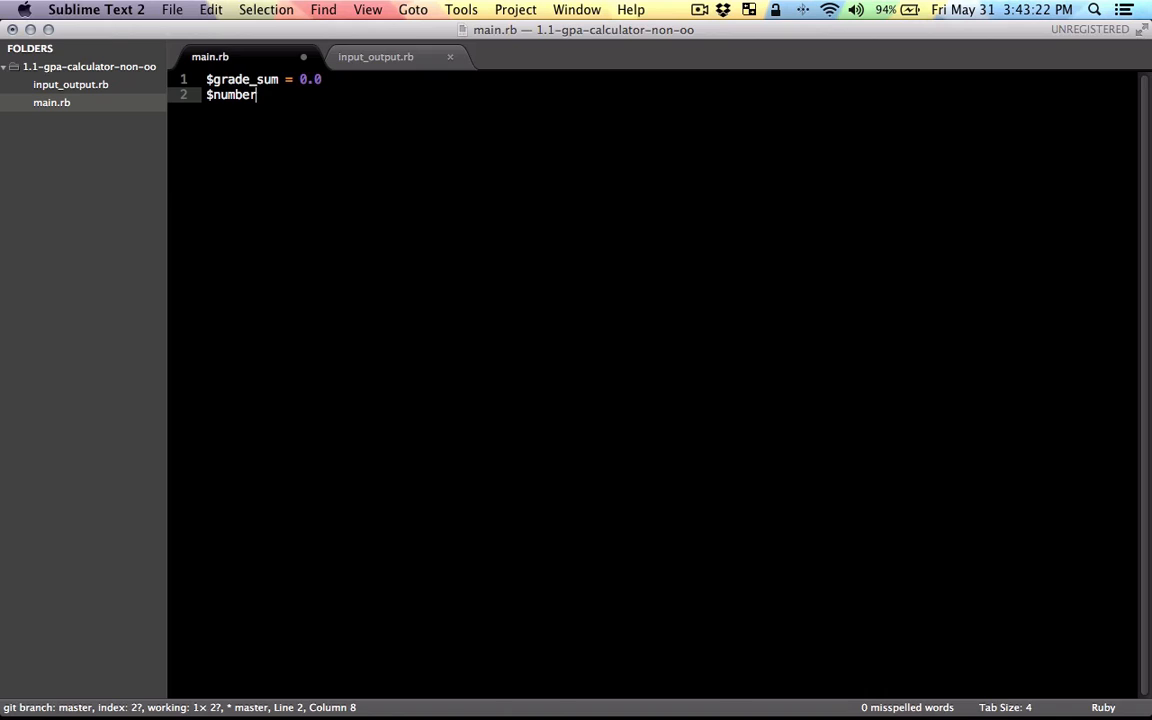
{"action": "type", "text": "_of_grades = 0"}
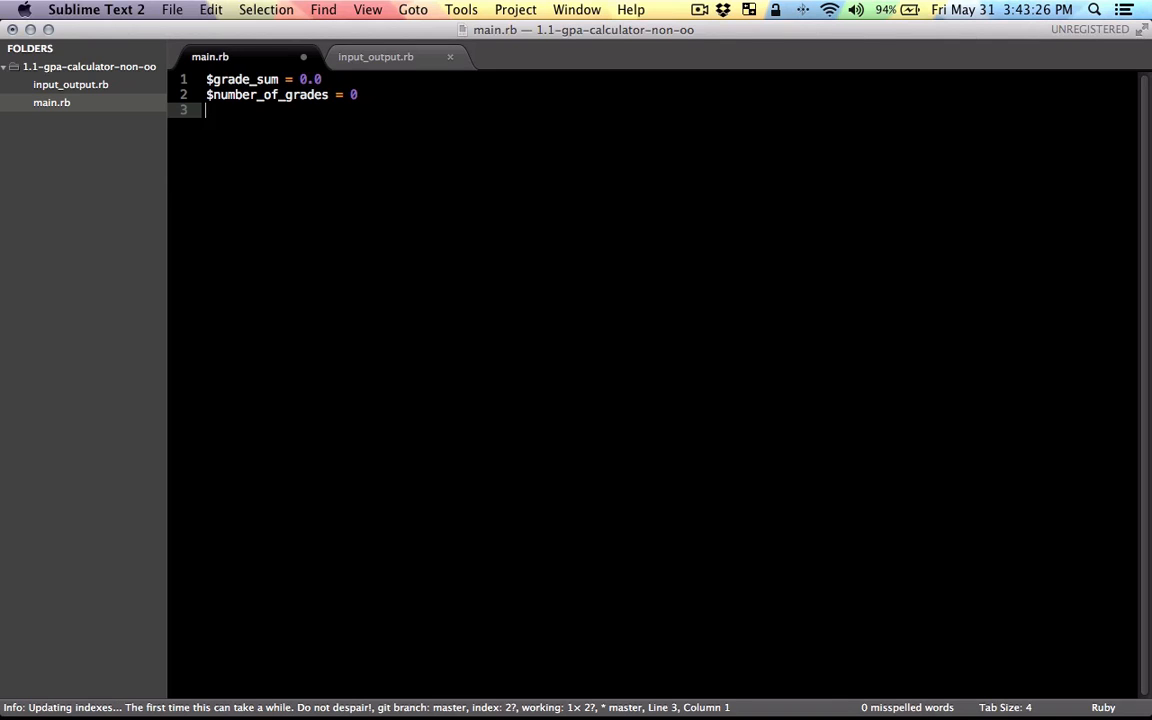
{"action": "type", "text": "$"}
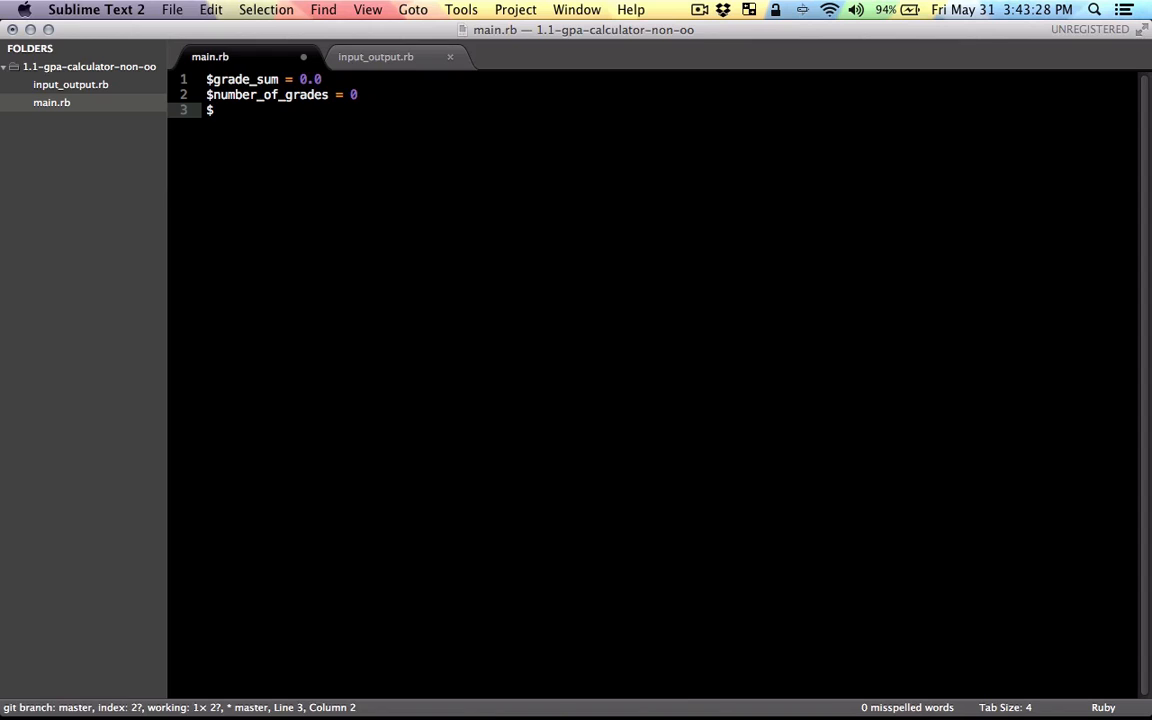
{"action": "type", "text": "gpa = 0.0"}
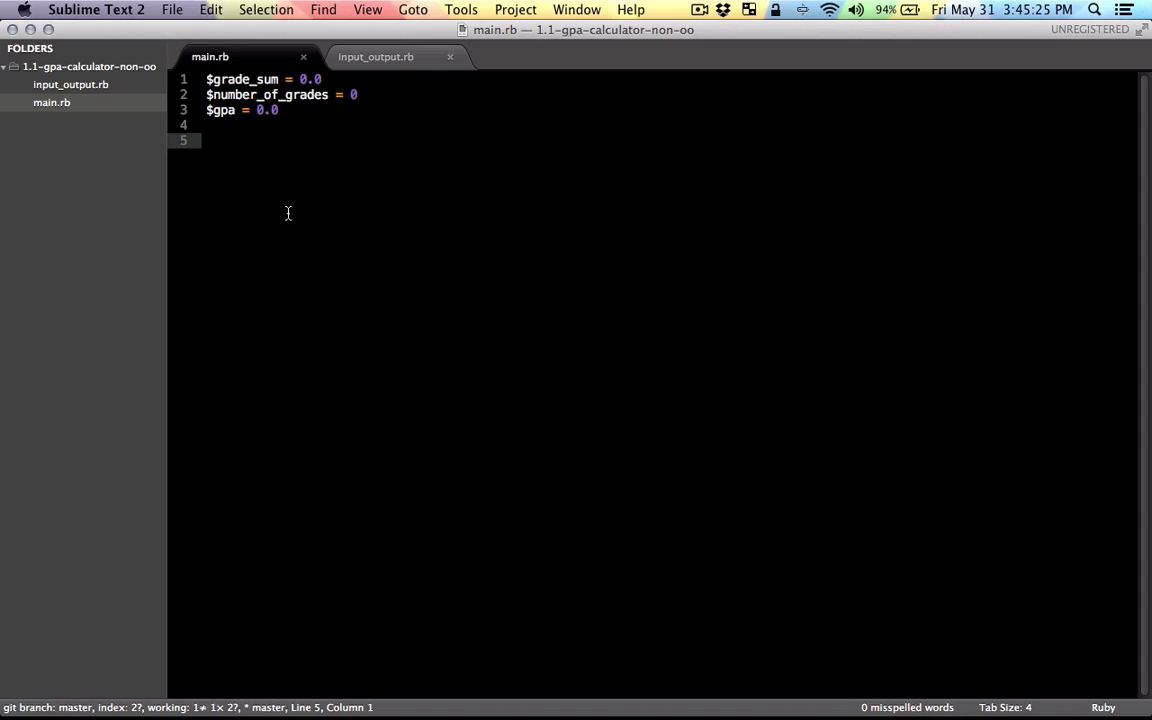
Write user_input = gets.chomp and begin the $grade_sum accumulation line.
{"action": "type", "text": "user_"}
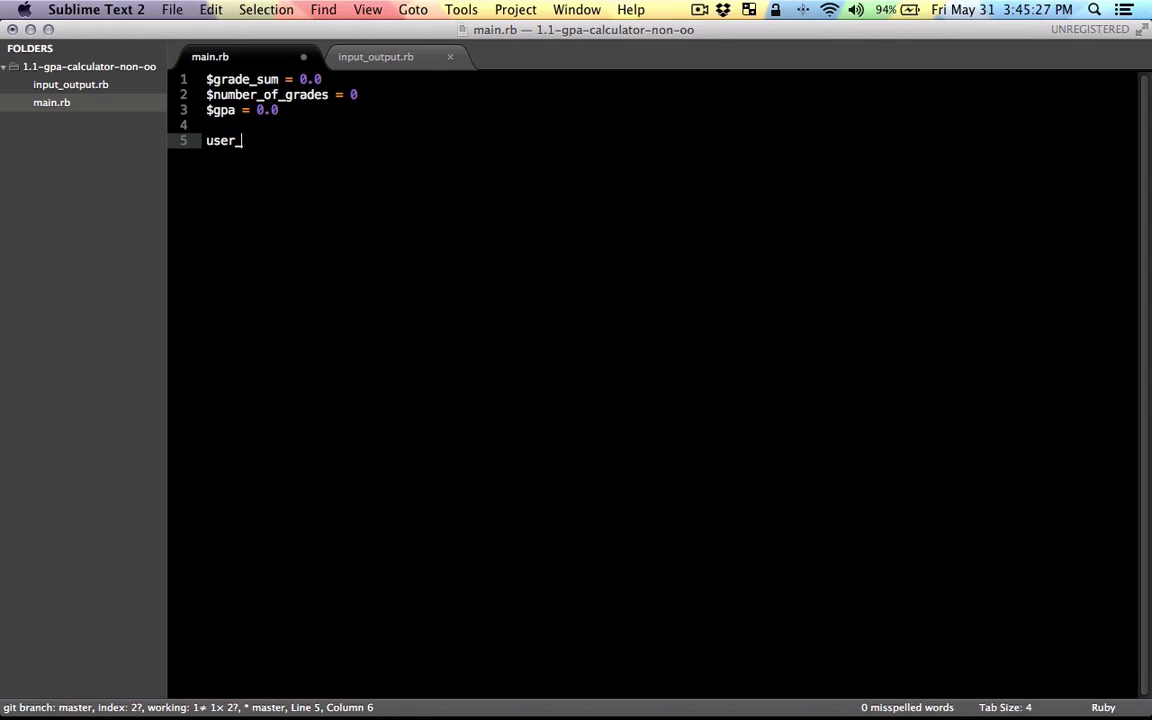
{"action": "type", "text": "input ="}
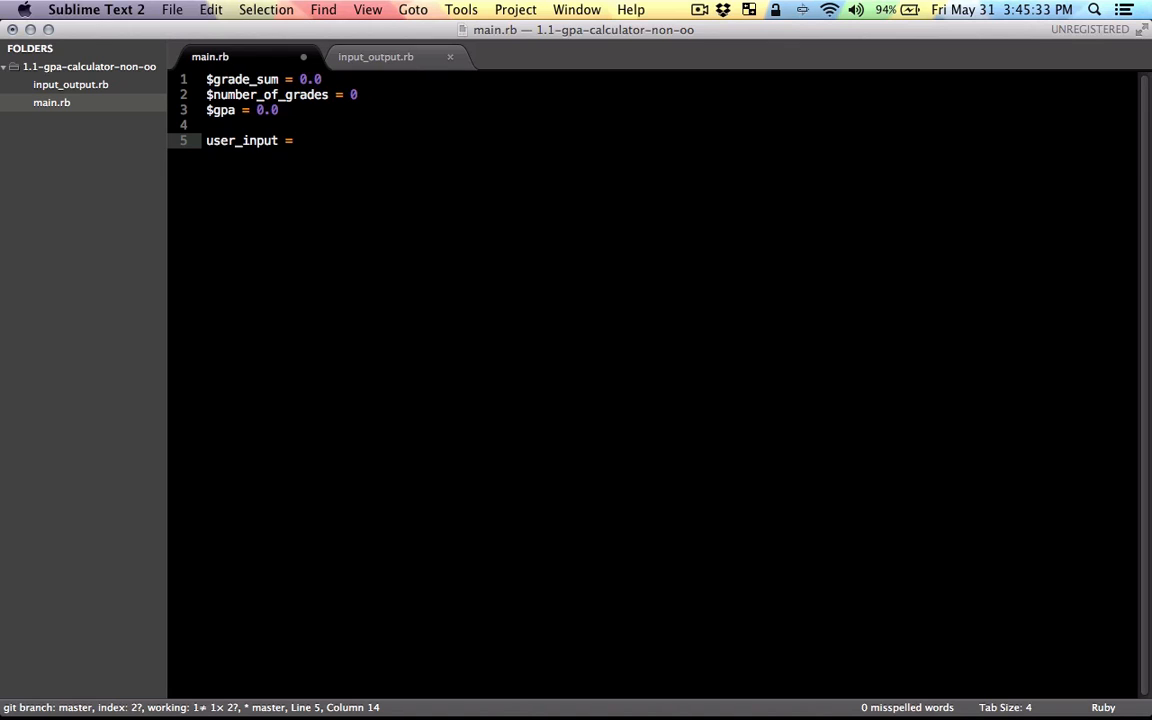
{"action": "type", "text": "get"}
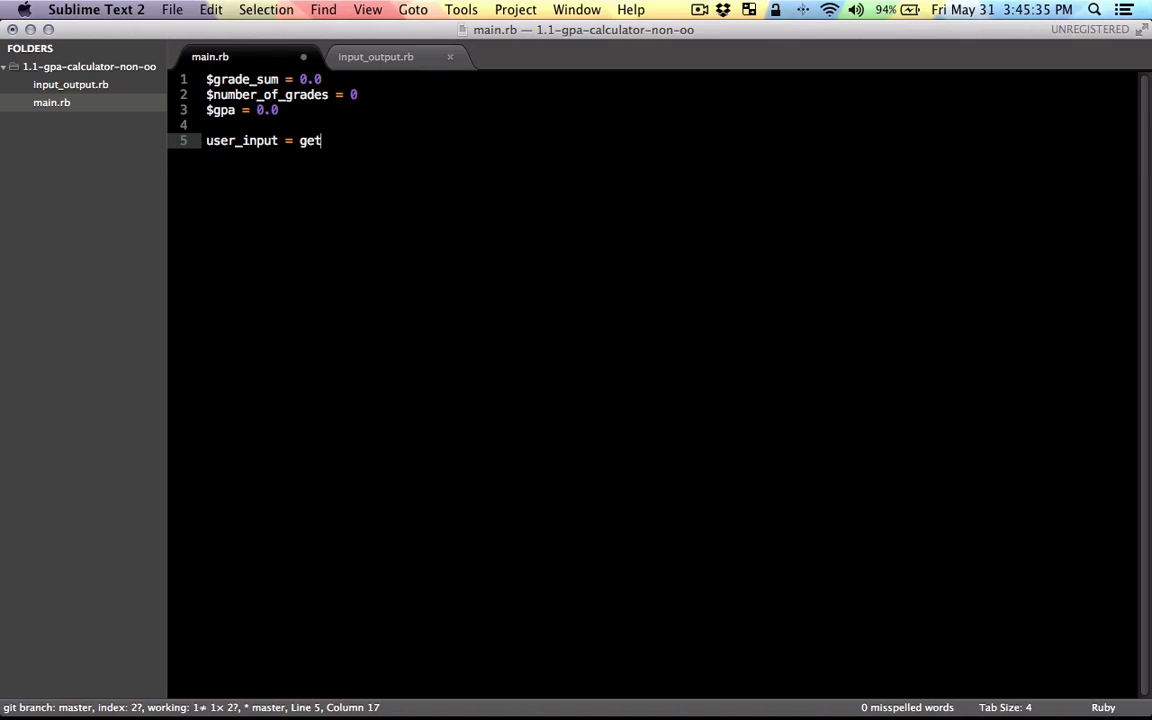
{"action": "type", "text": "s"}
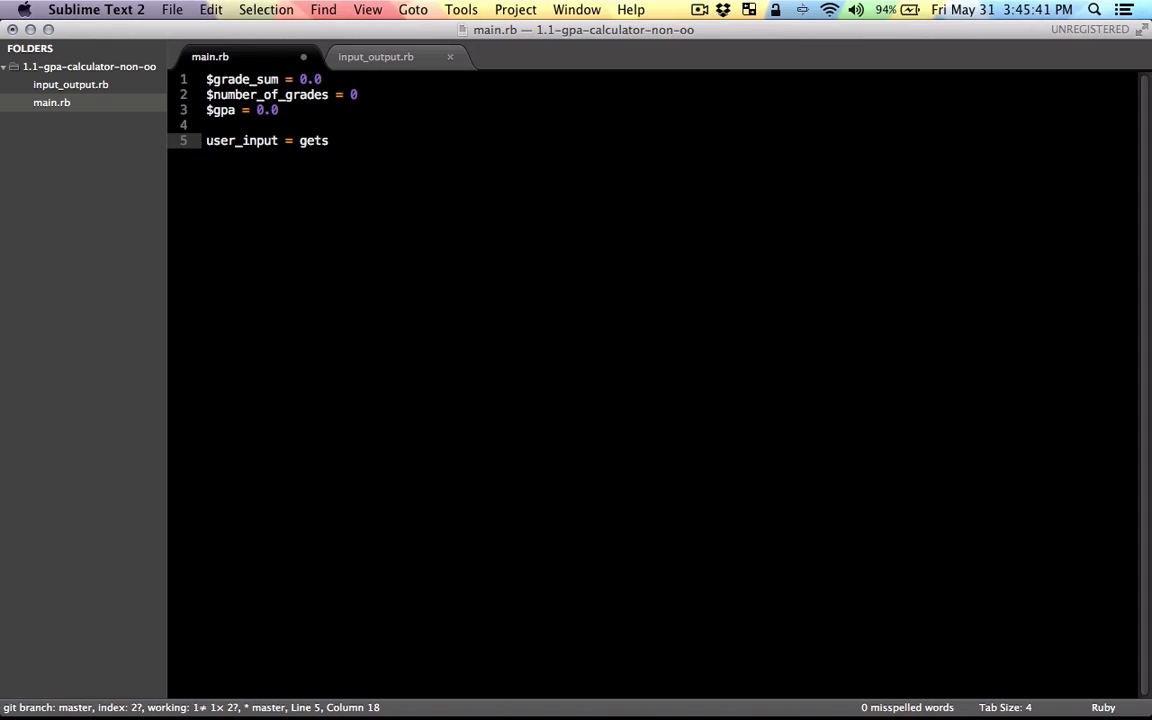
{"action": "type", "text": "."}
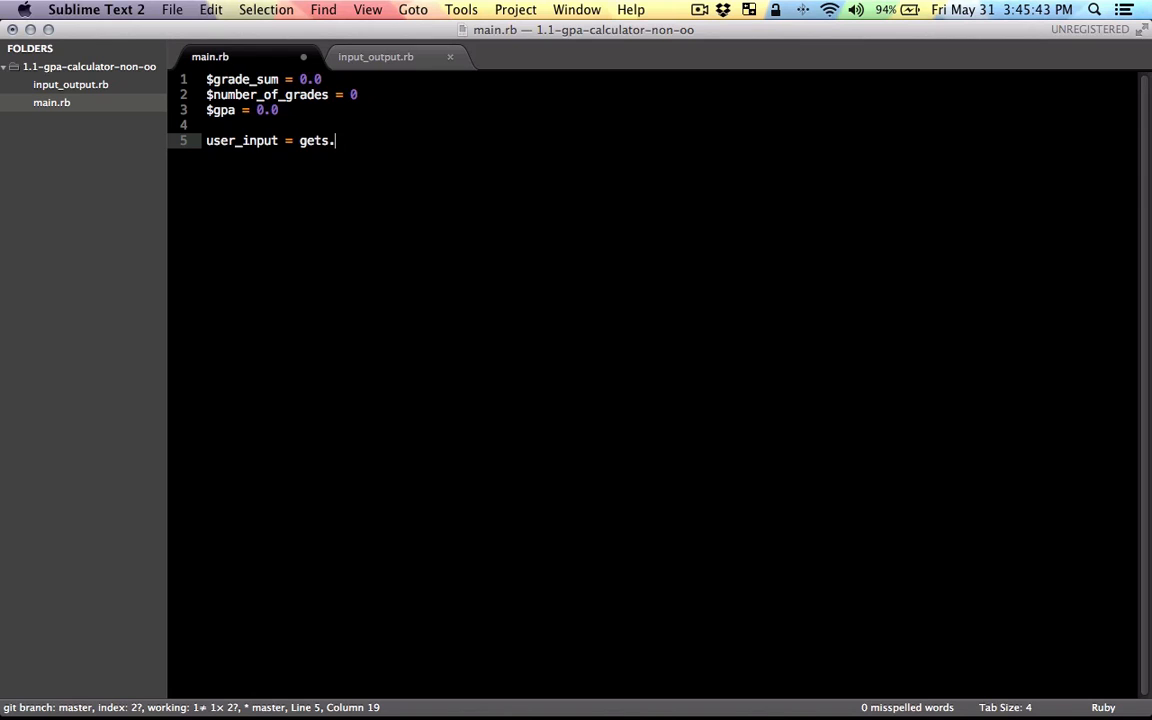
{"action": "type", "text": "cm"}
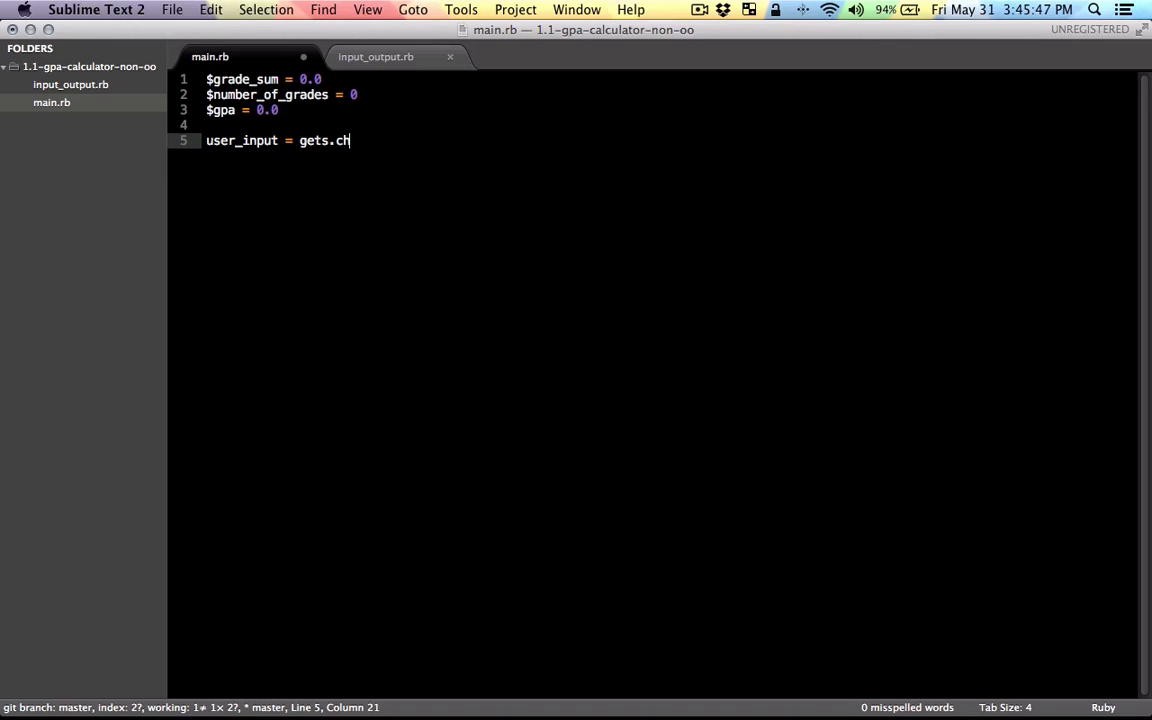
{"action": "type", "text": "omp"}
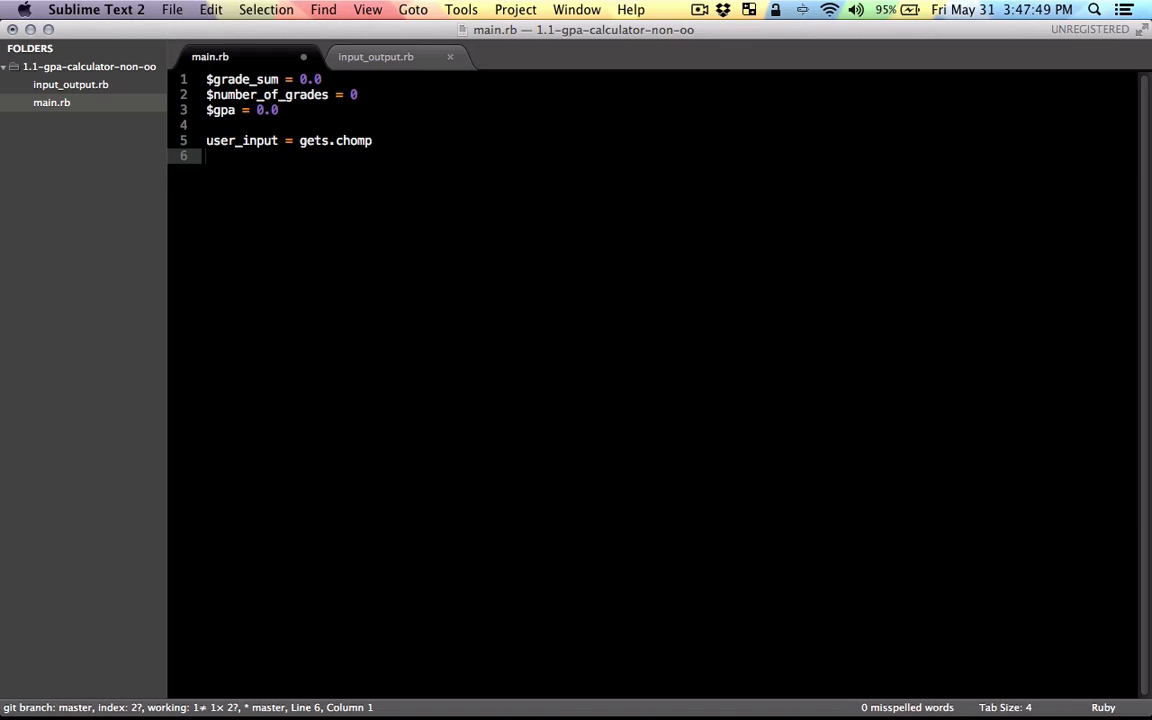
{"action": "type", "text": "$grade_sum +"}
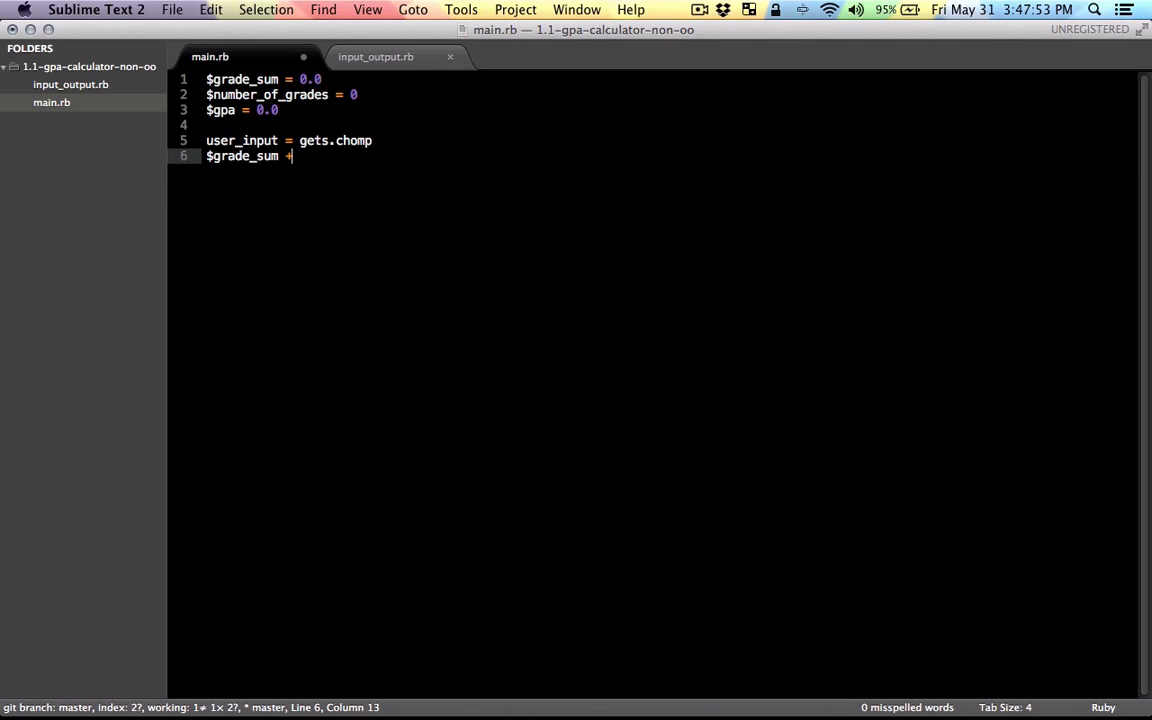
Complete $grade_sum += convert_letterGrade_to_number user_input using the pasted conversion method.
{"action": "type", "text": "="}
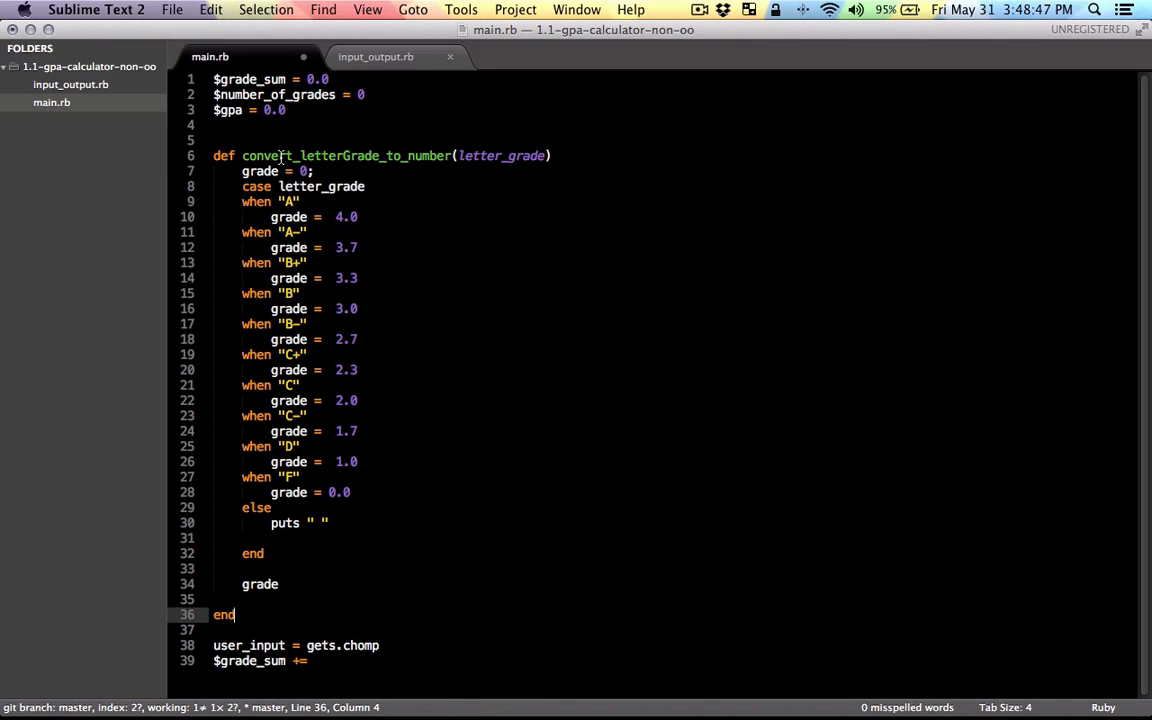
{"action": "mouse_move", "coordinate": [408, 162]}
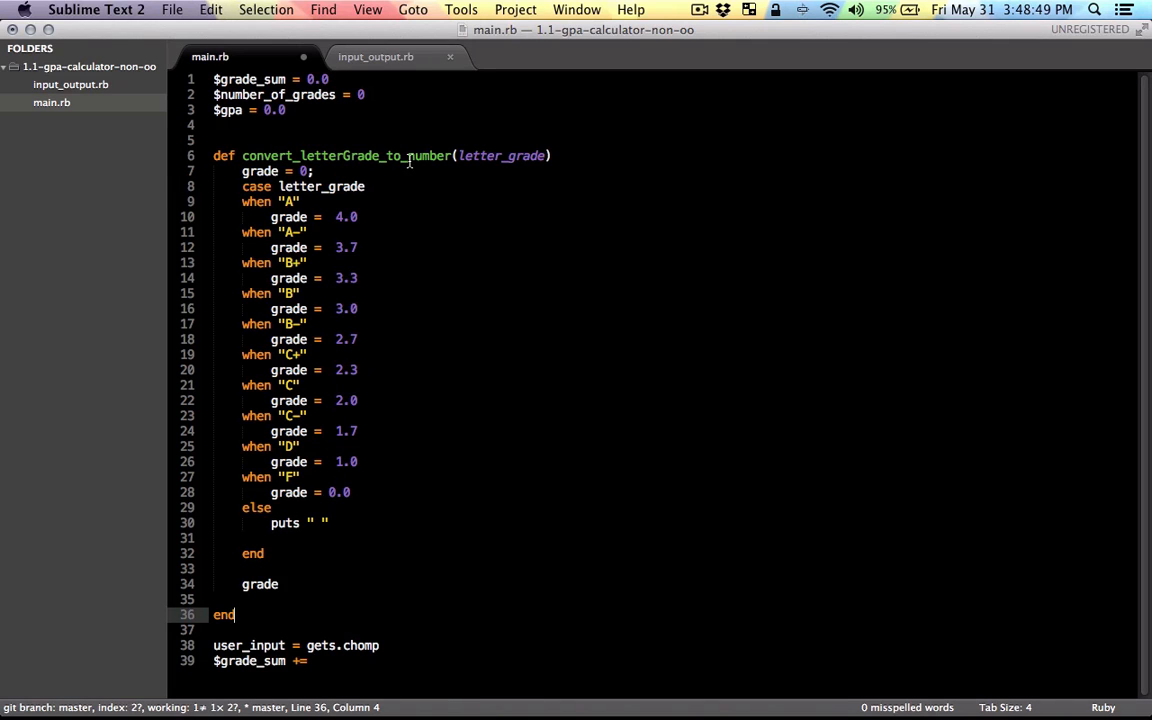
{"action": "mouse_move", "coordinate": [284, 204]}
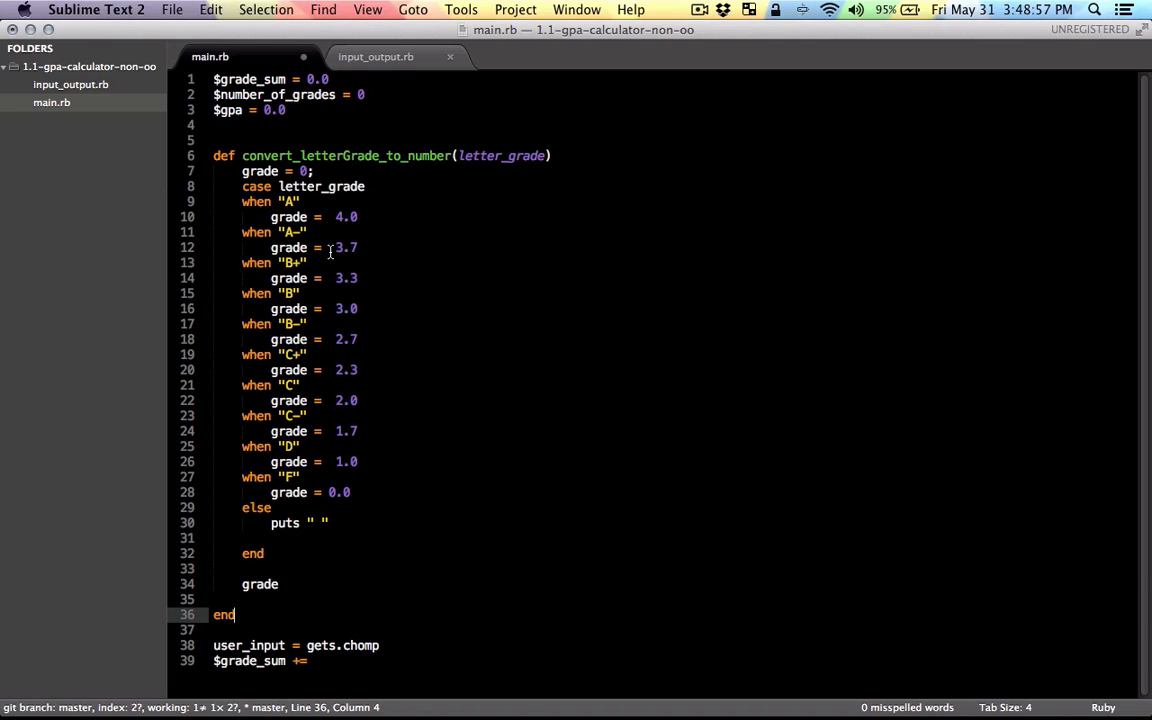
{"action": "mouse_move", "coordinate": [380, 254]}
{"action": "type", "text": " convert_letterGrade_to_number"}
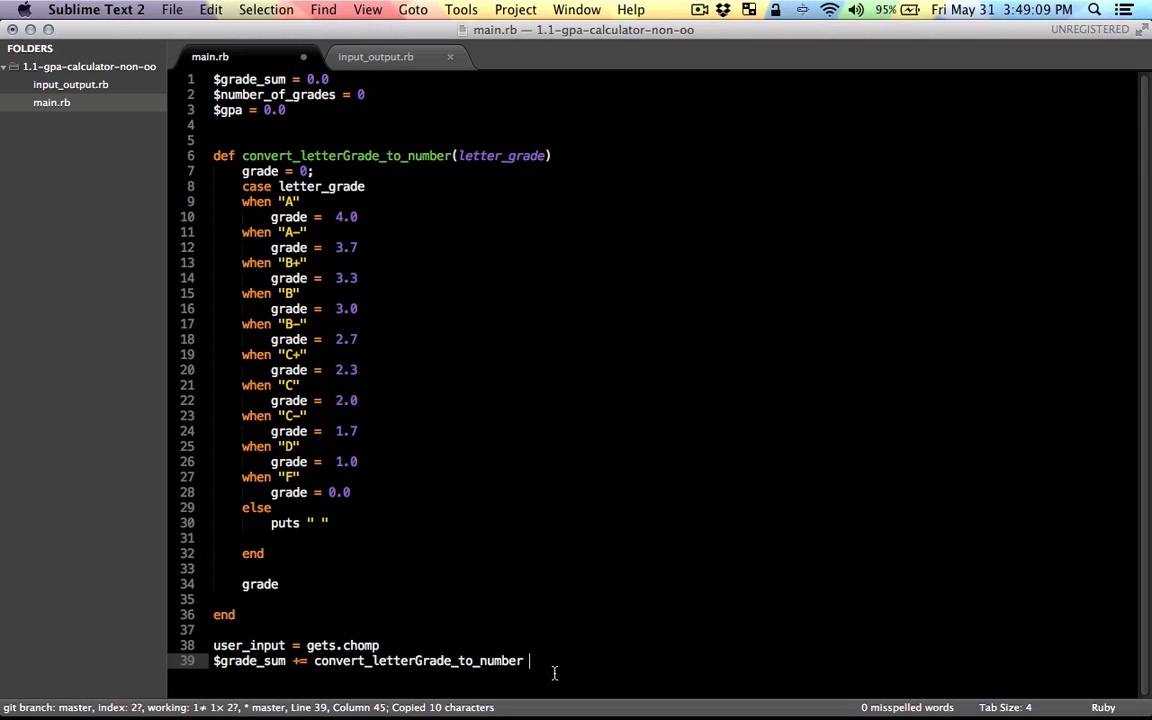
{"action": "type", "text": "user_input"}
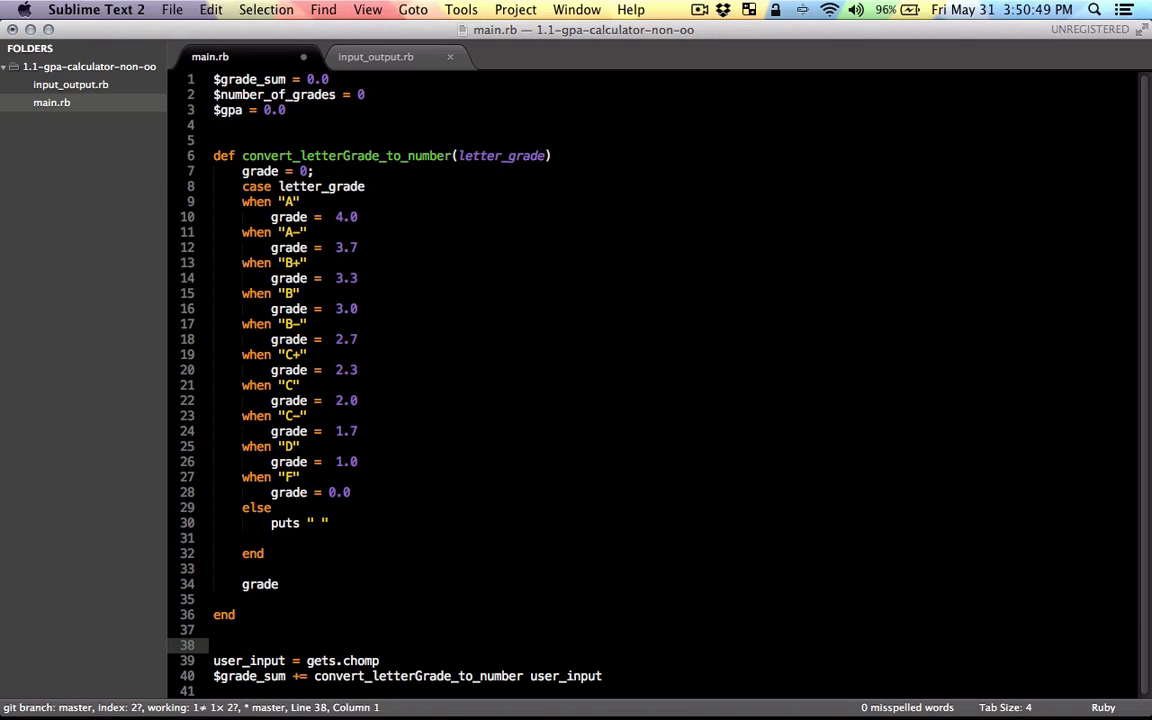
Add grade_counter = 0, grade_counter += 1 after the sum line, and user_input = "" at the top.
{"action": "type", "text": "grade_coun"}
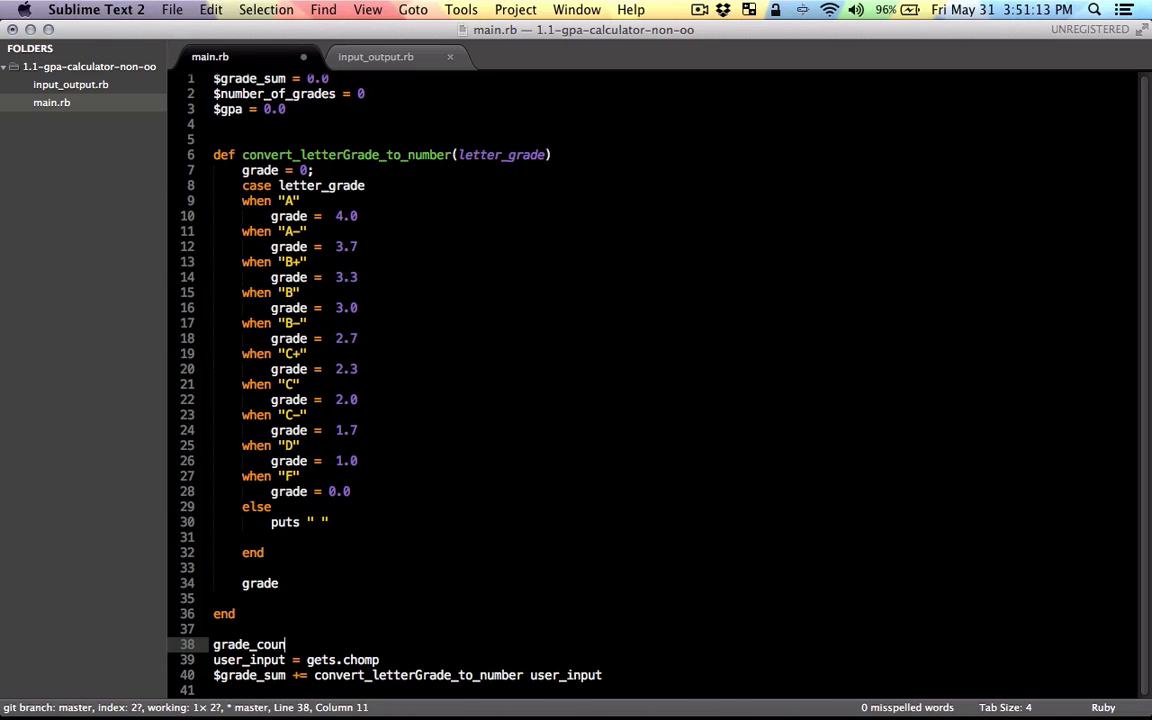
{"action": "type", "text": "ter = 0"}
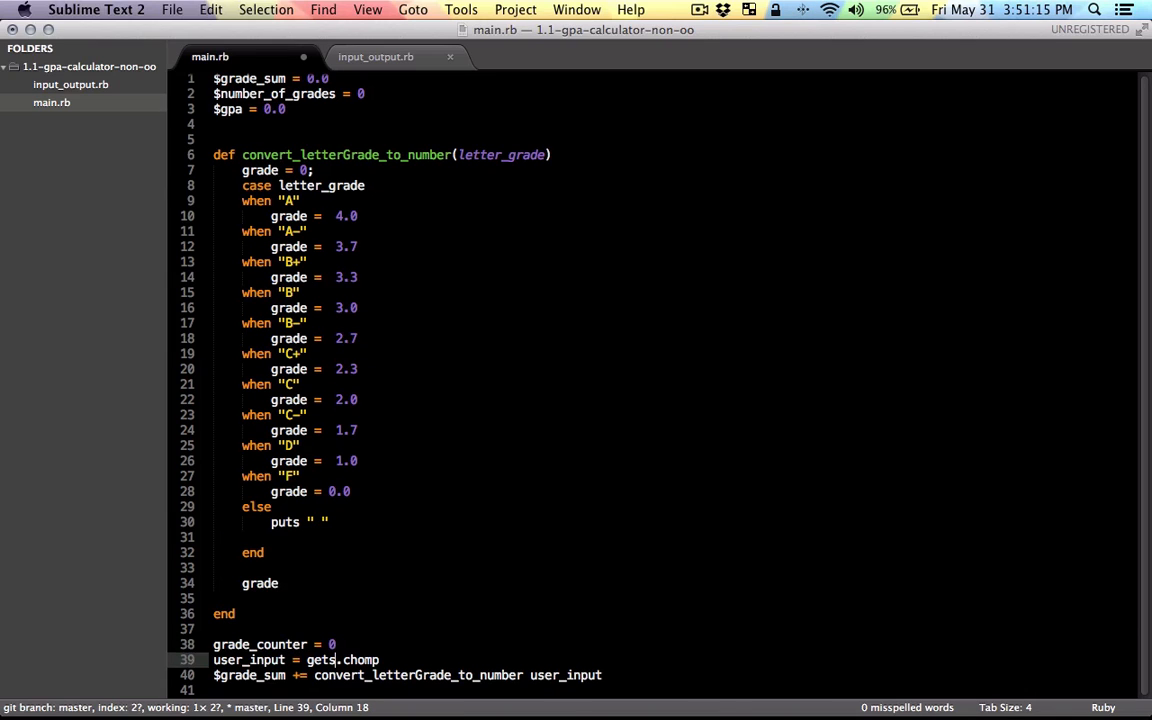
{"action": "type", "text": "grade_counter"}
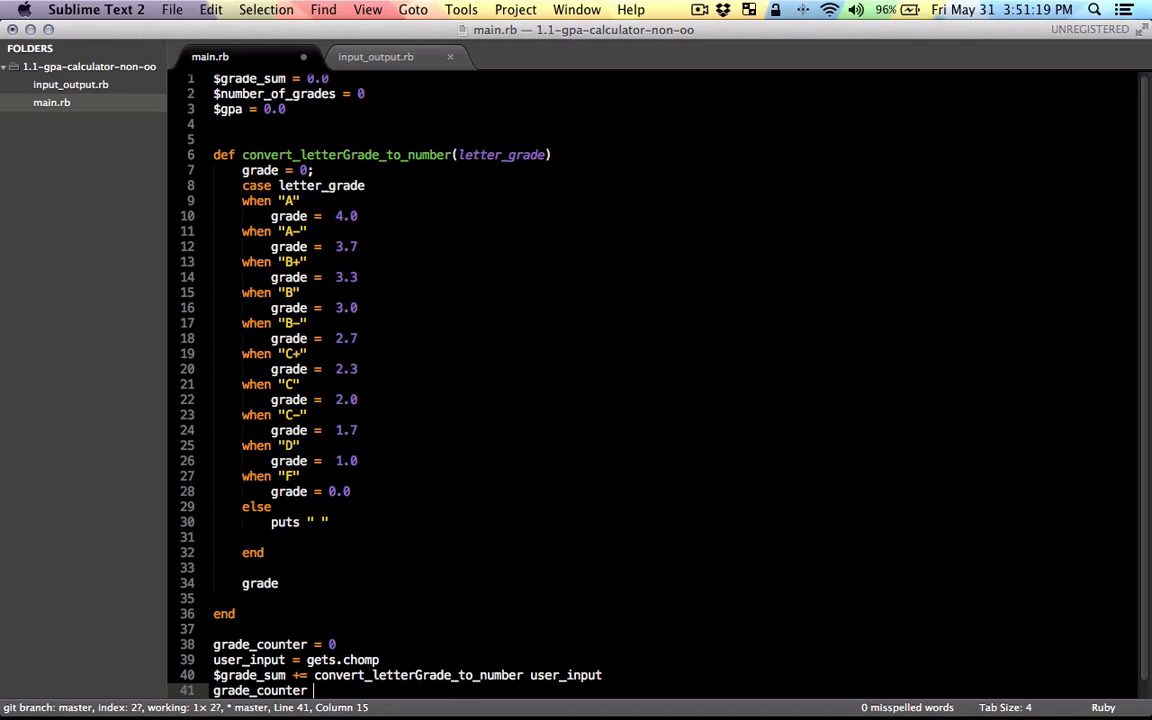
{"action": "type", "text": "+=1"}
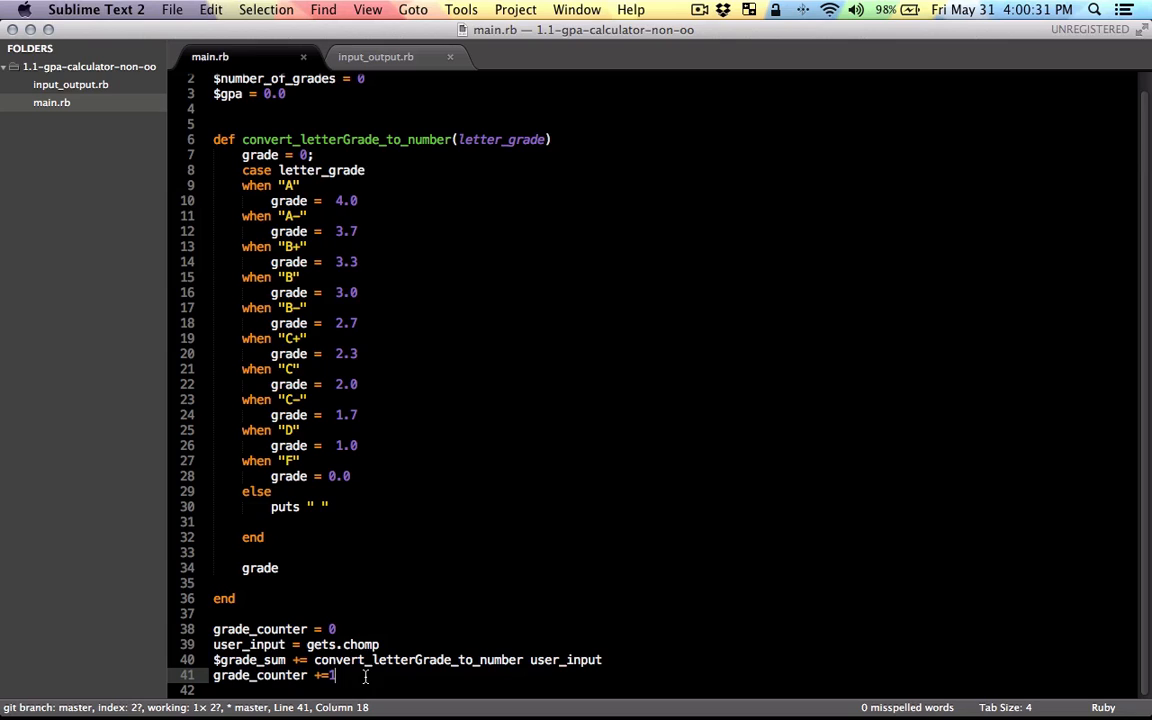
{"action": "double_click", "coordinate": [248, 644]}
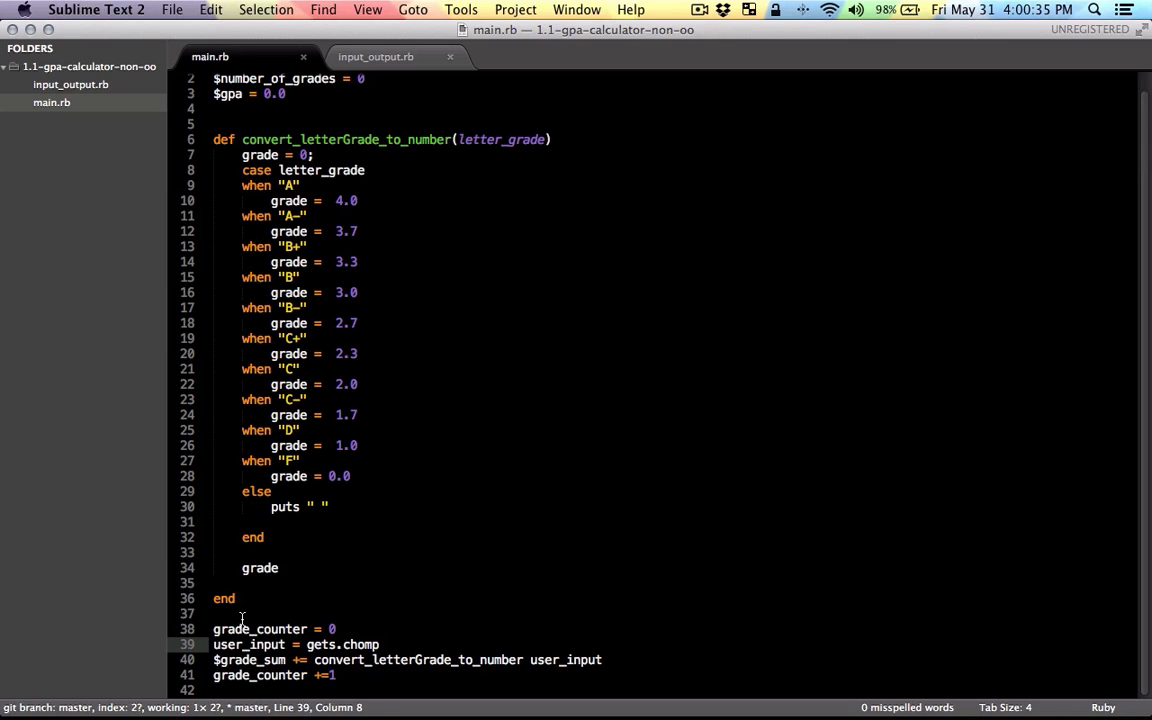
{"action": "type", "text": "user_input ="}
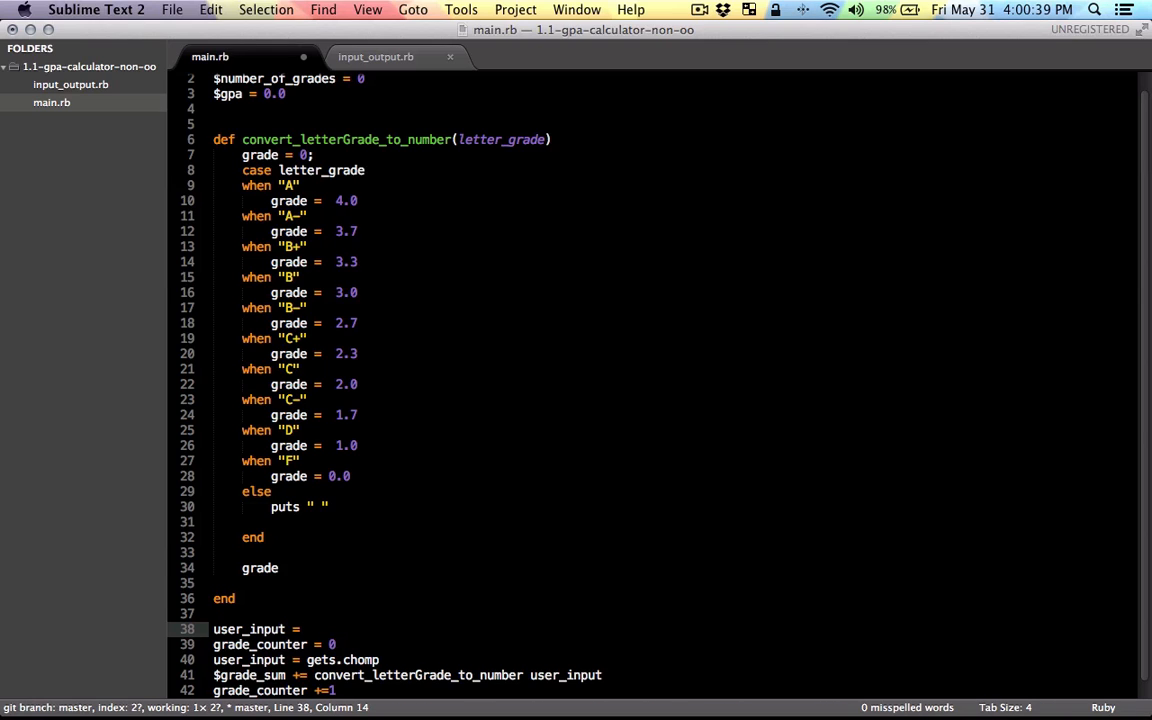
{"action": "type", "text": "\"\""}
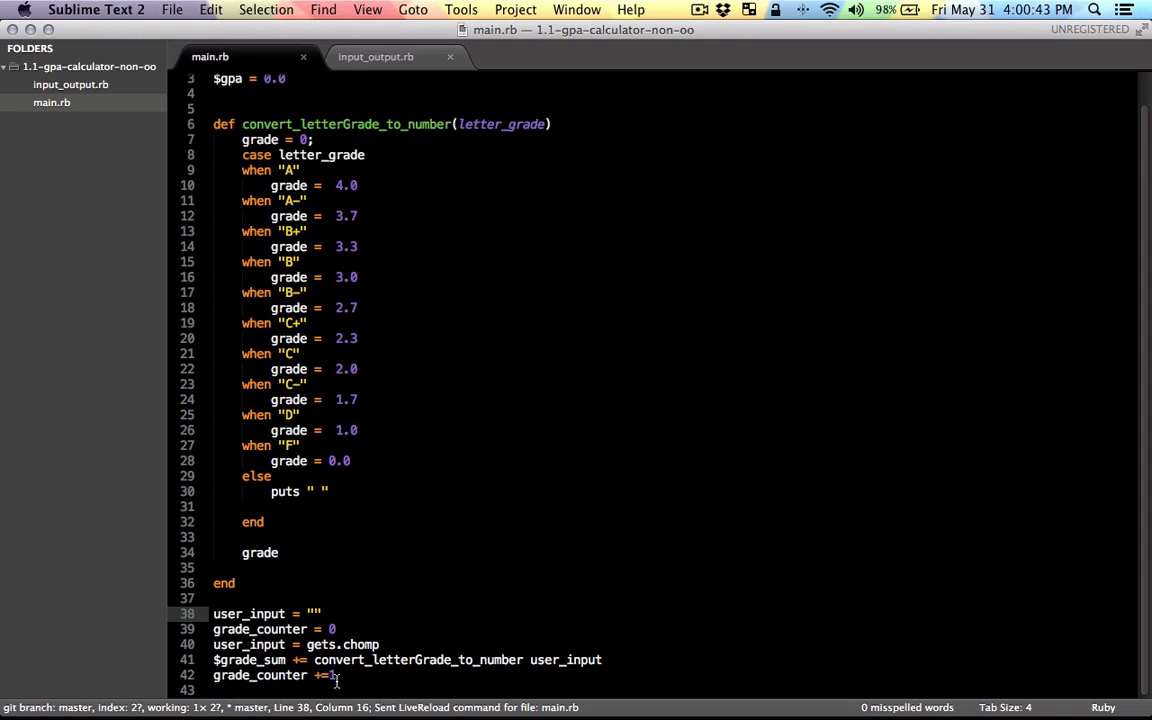
Wrap the read/sum/count lines in unless does_user_say_no user_input and start its def above.
{"action": "left_click_drag", "start_coordinate": [212, 674], "coordinate": [336, 674]}
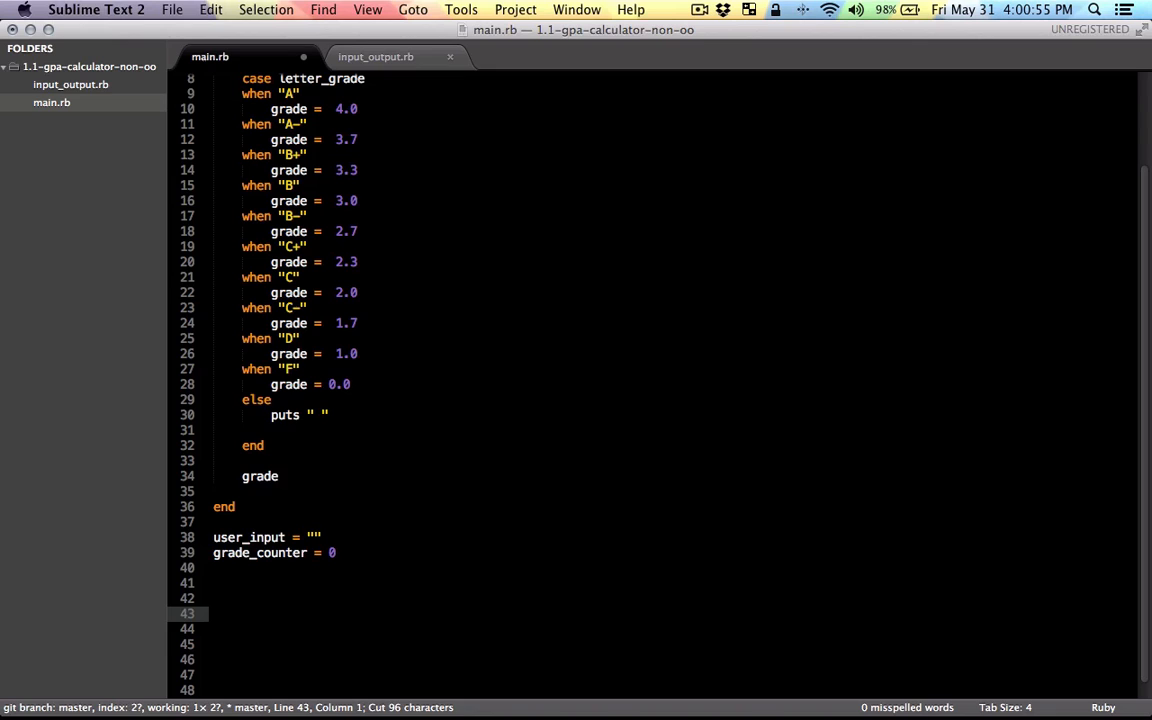
{"action": "type", "text": "unless"}
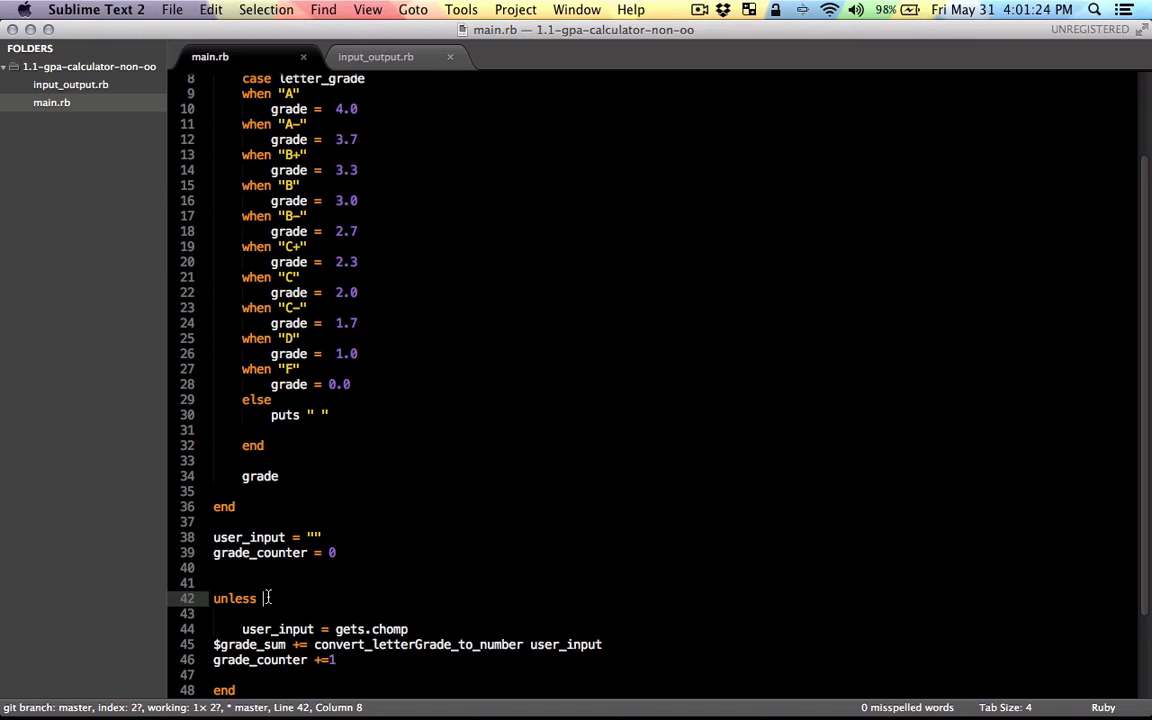
{"action": "mouse_move", "coordinate": [308, 616]}
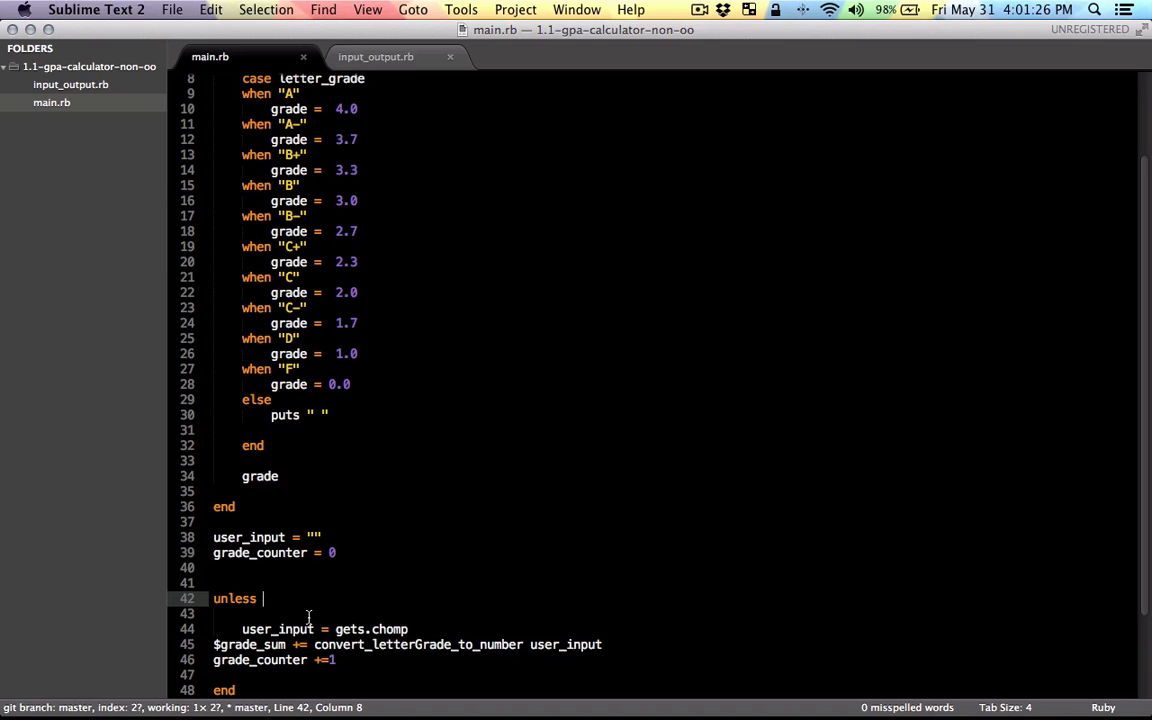
{"action": "mouse_move", "coordinate": [350, 620]}
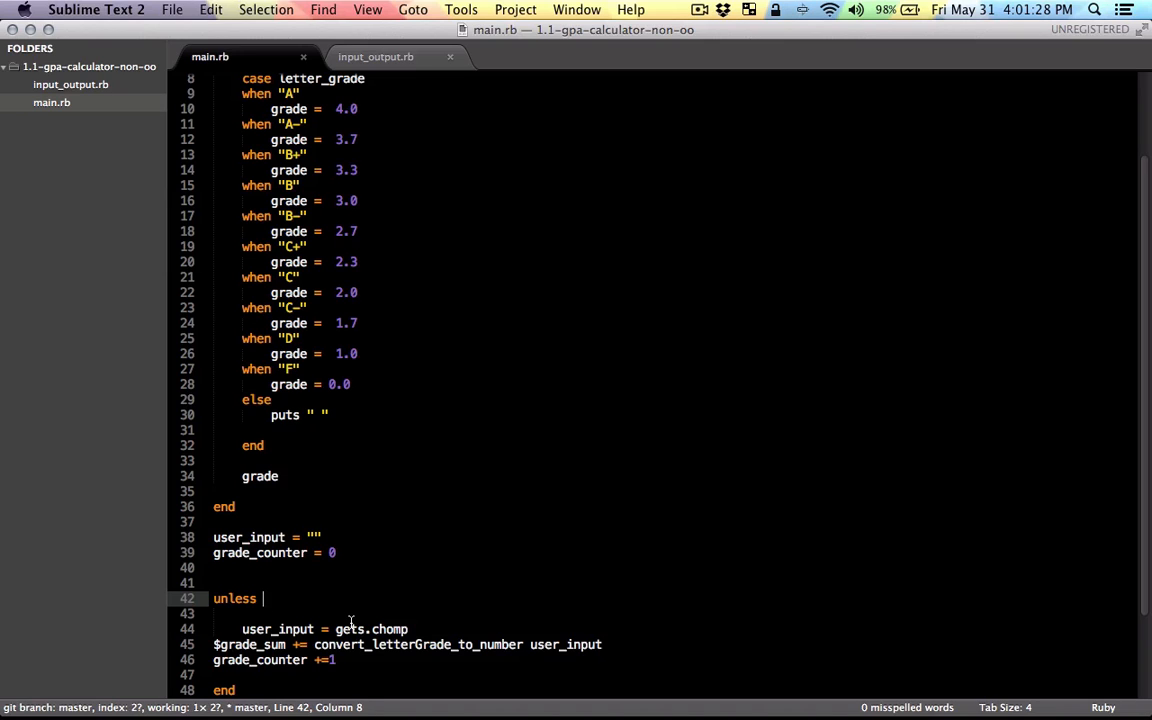
{"action": "type", "text": "does_user_say_no user_input"}
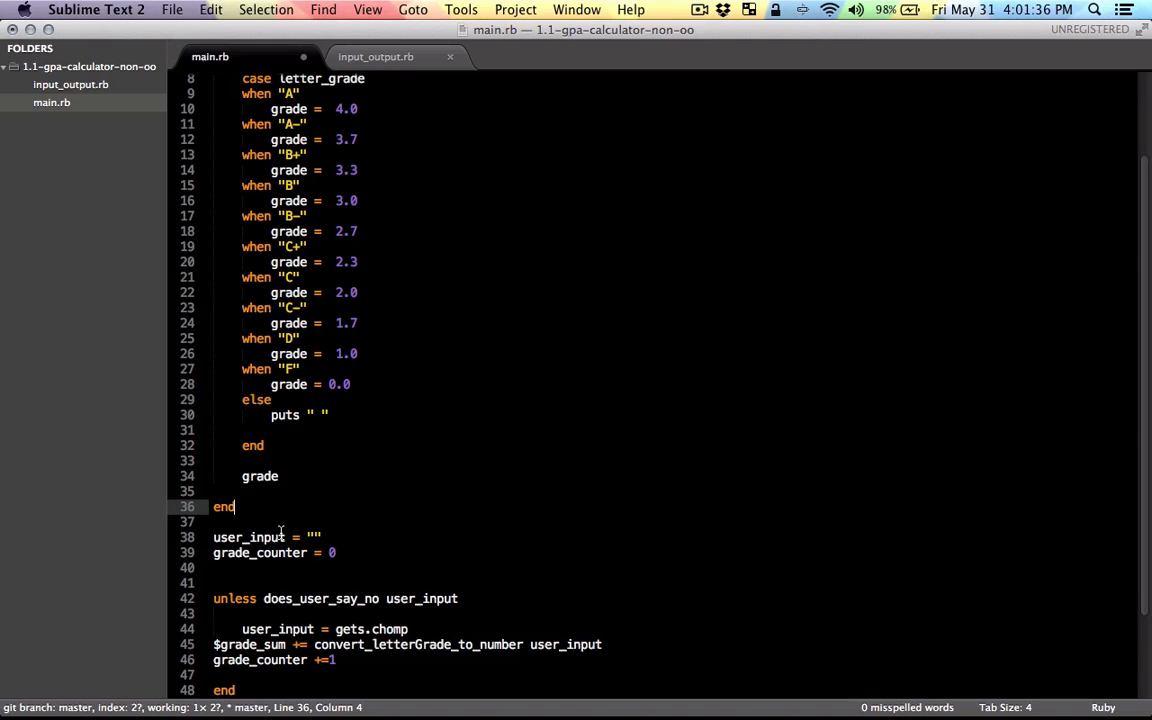
{"action": "type", "text": "def"}
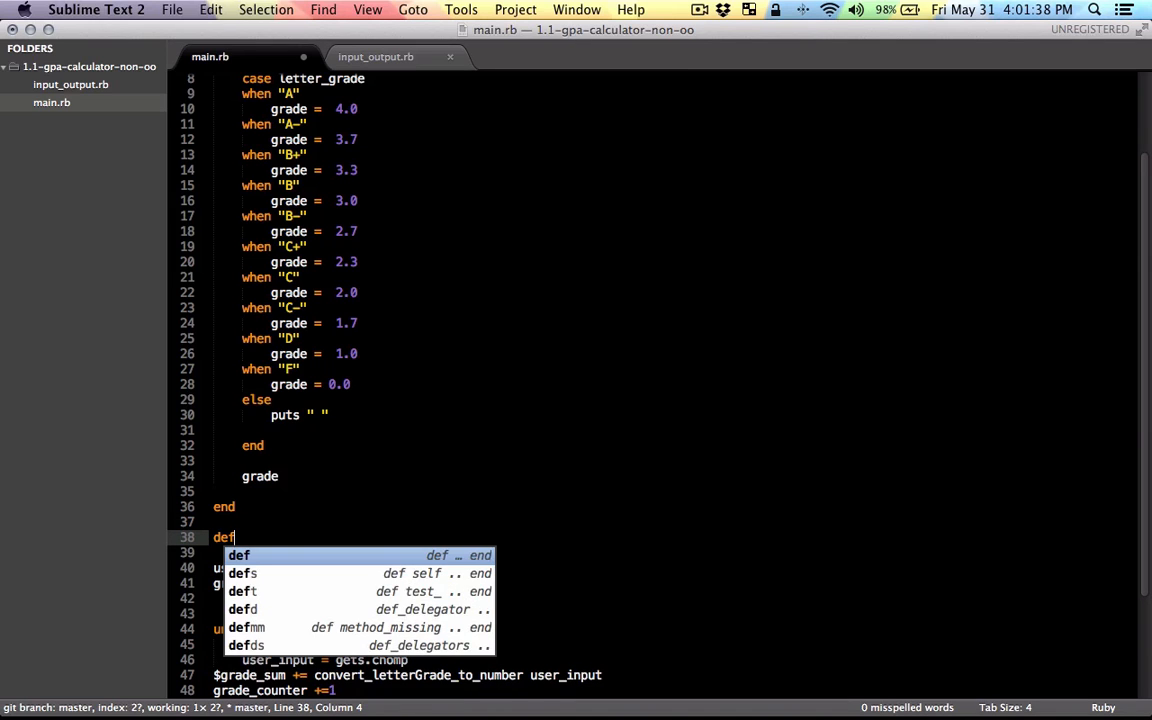
{"action": "type", "text": "oes_user_say_no user_input"}
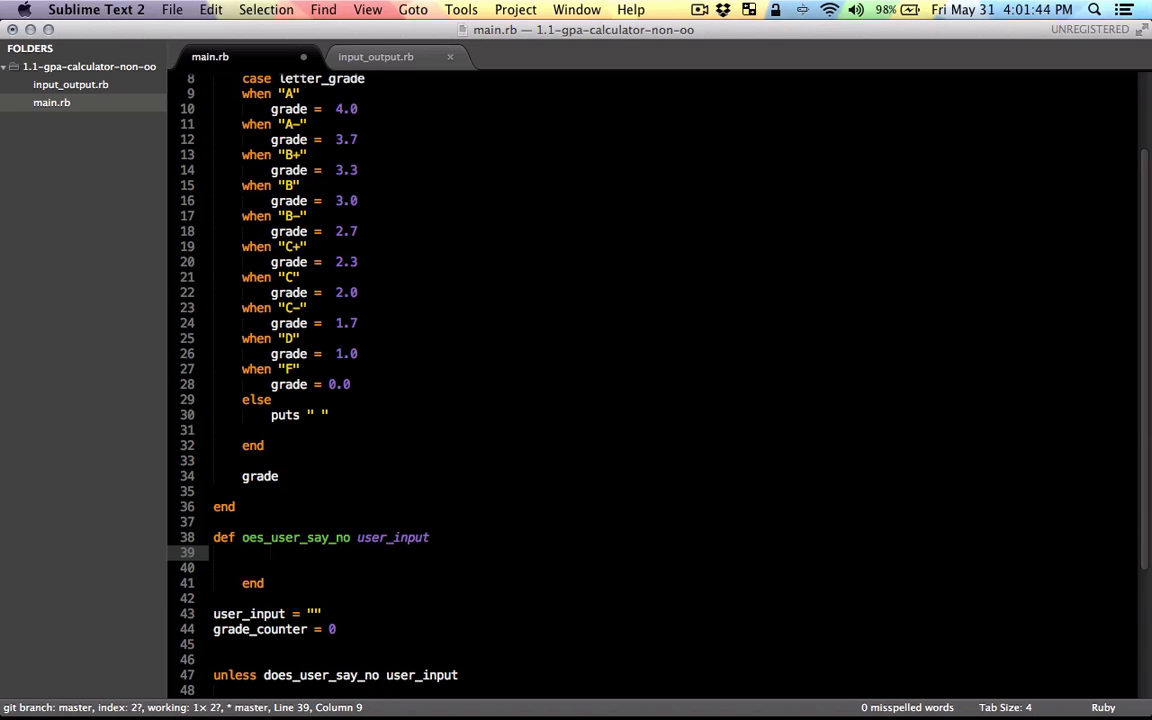
Give the stop-check method a question parameter and body question == "stop".
{"action": "type", "text": "question == \"stop\""}
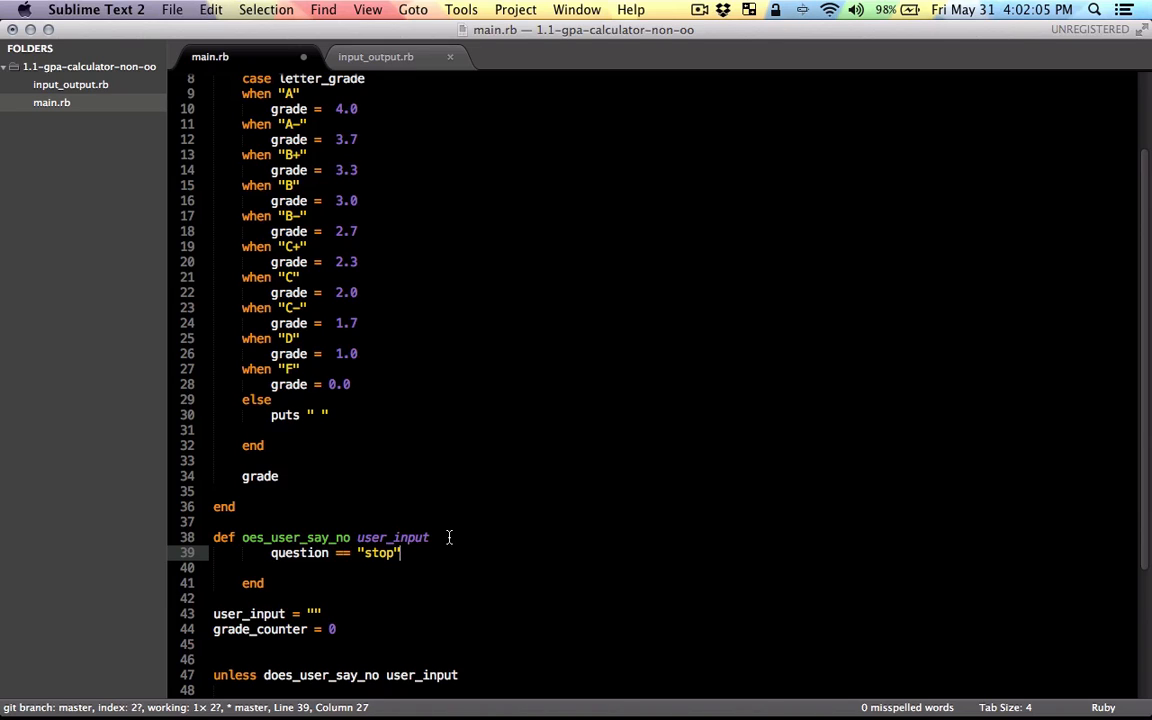
{"action": "key", "text": "enter"}
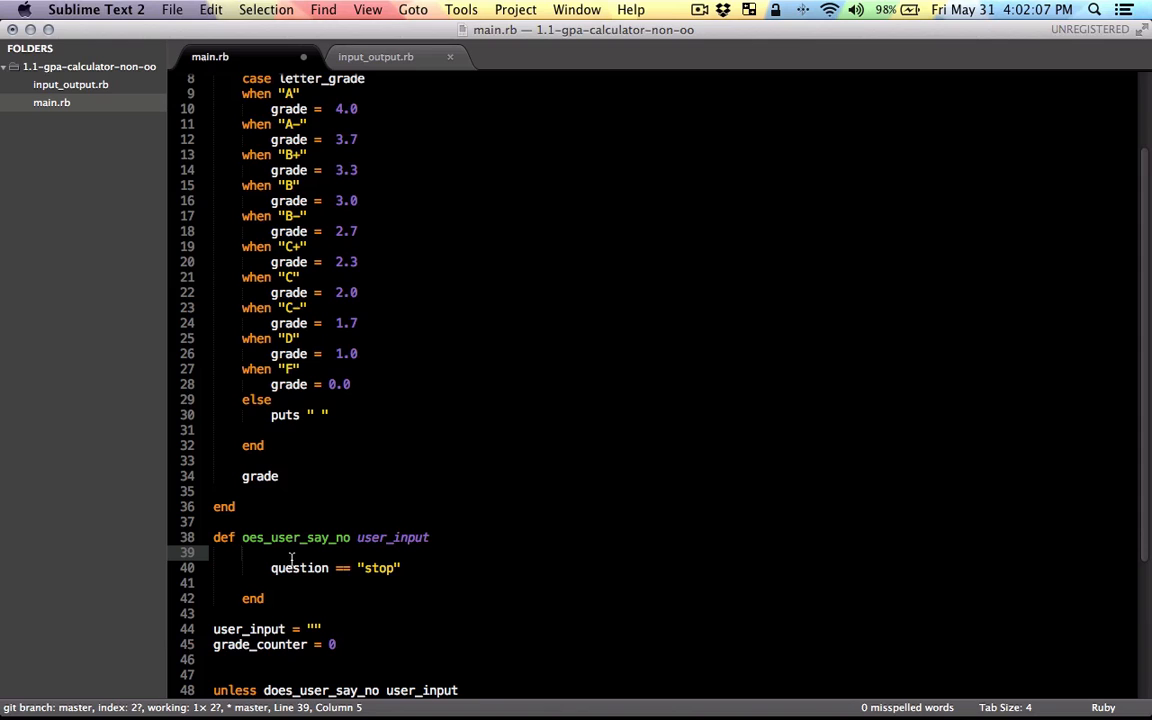
{"action": "type", "text": "questio"}
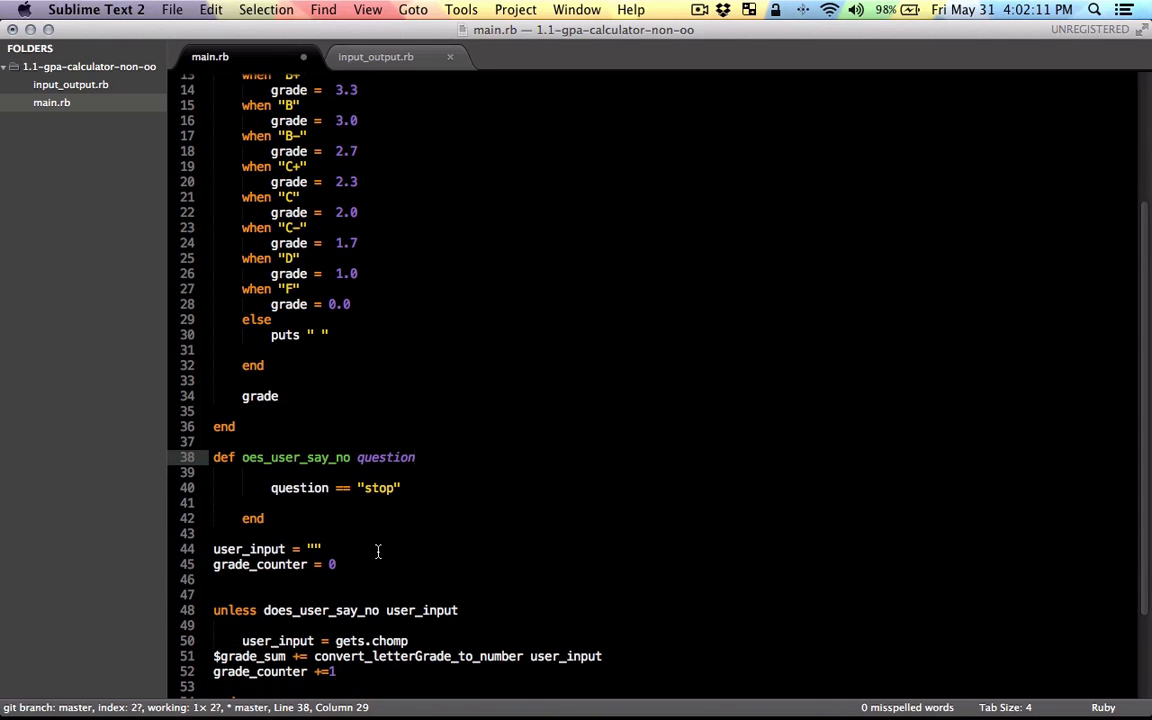
{"action": "mouse_move", "coordinate": [360, 488]}
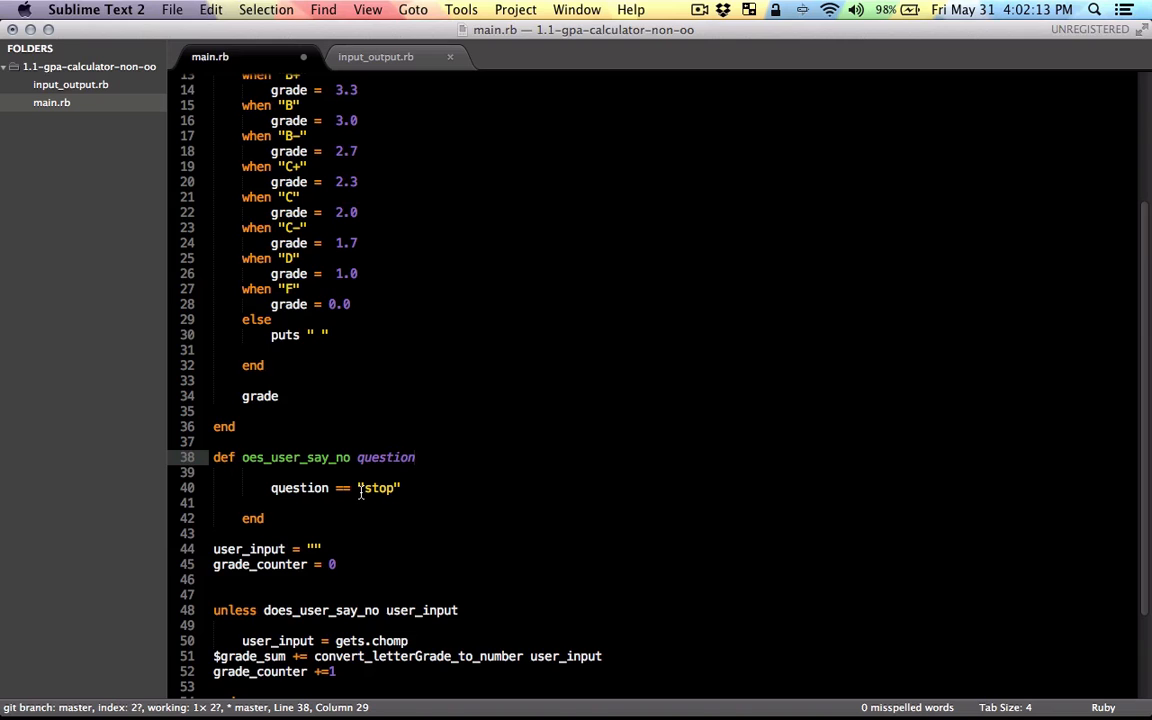
{"action": "mouse_move", "coordinate": [372, 490]}
{"action": "type", "text": "end"}
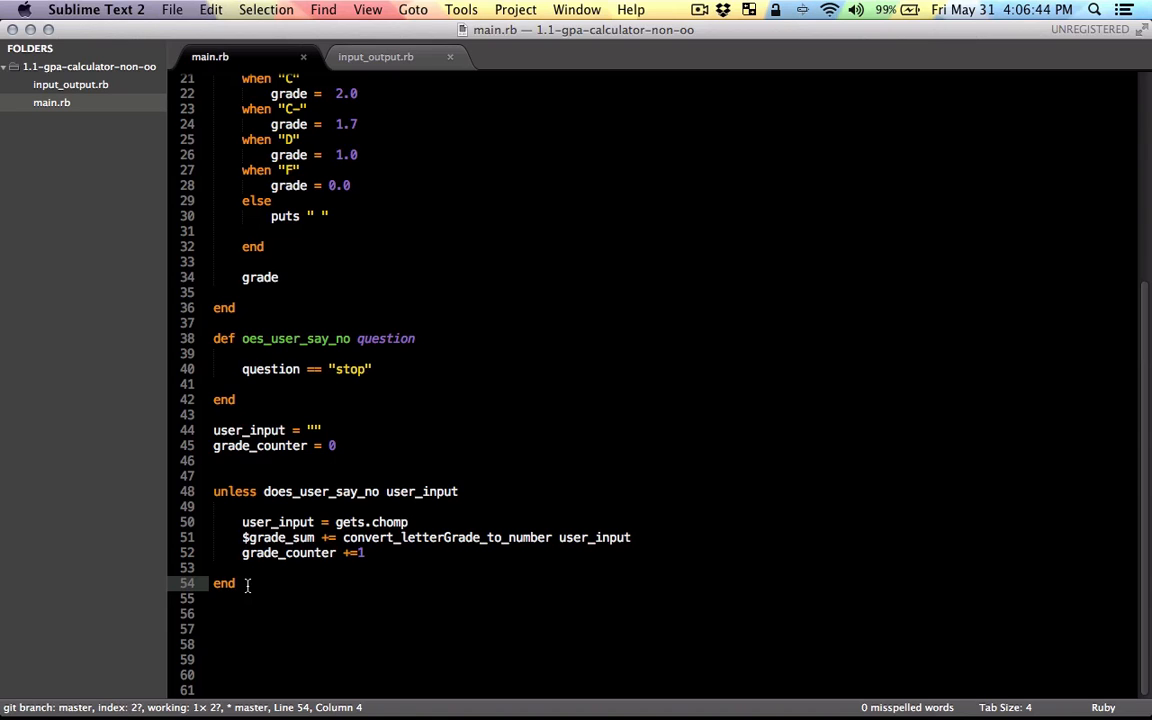
After the block's end set $number_of_grades = grade_counter - 1 and add a $grade_sum line.
{"action": "key", "text": "enter"}
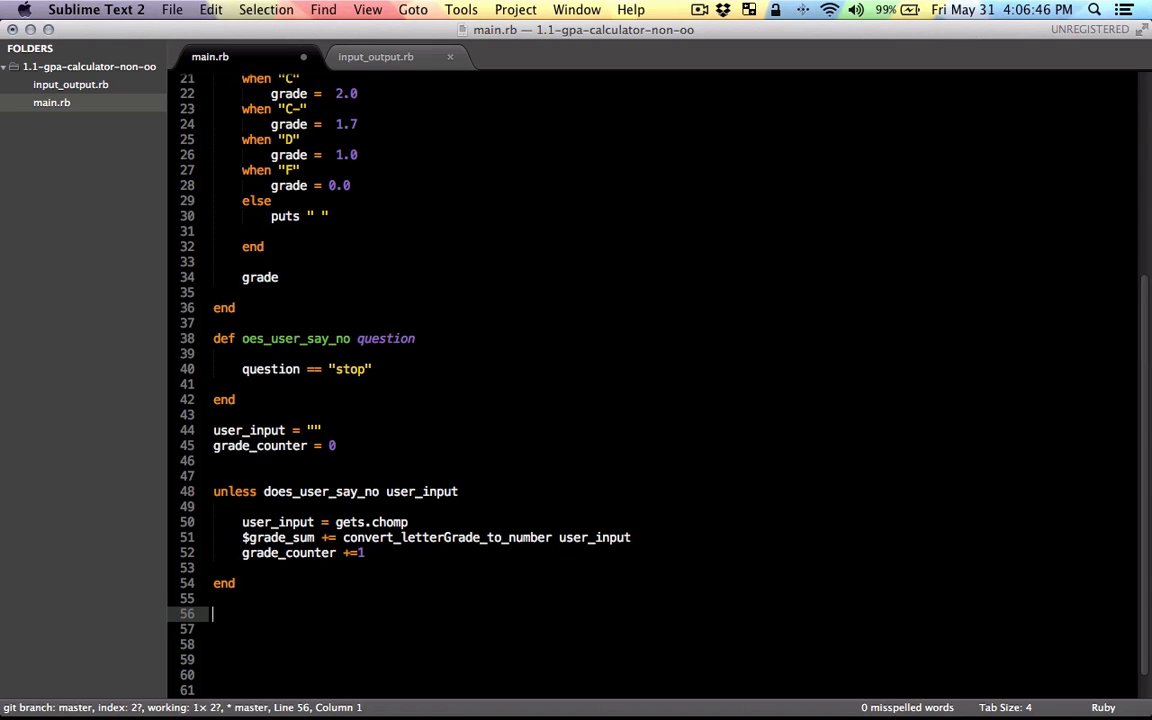
{"action": "type", "text": "$number_of_grades = grade_counter - 1"}
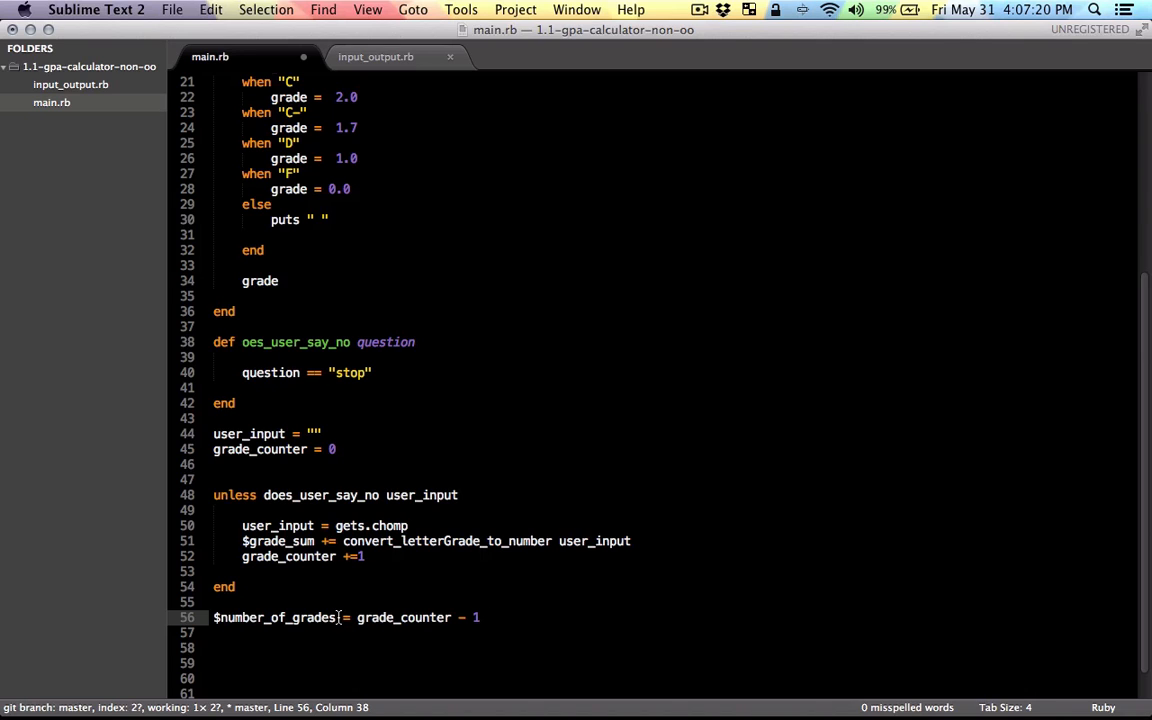
{"action": "double_click", "coordinate": [276, 616]}
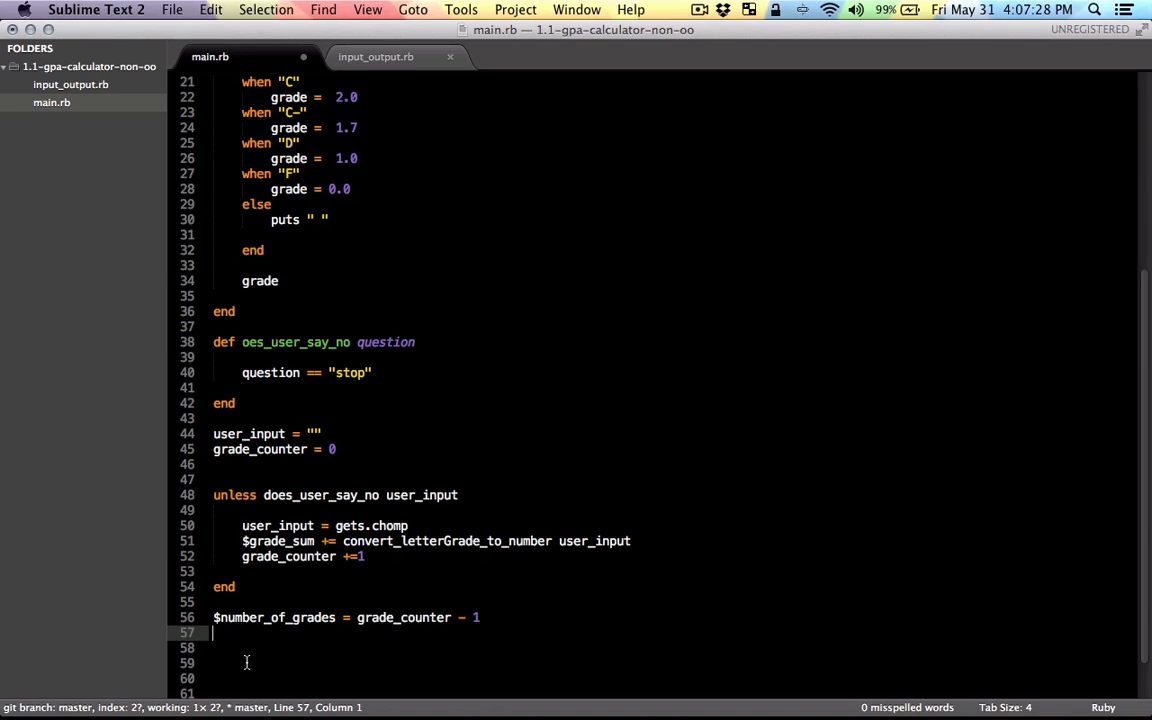
{"action": "type", "text": "$"}
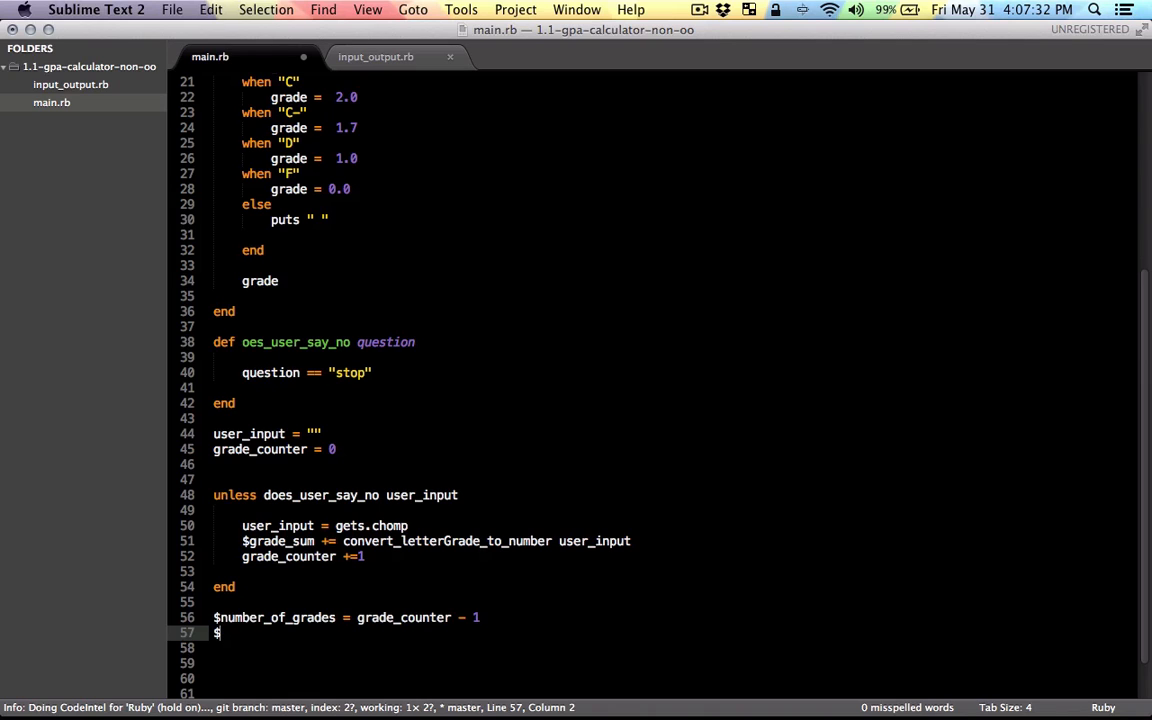
{"action": "type", "text": "grade_sum"}
{"action": "left_click", "coordinate": [674, 432]}
{"action": "type", "text": "def get_"}
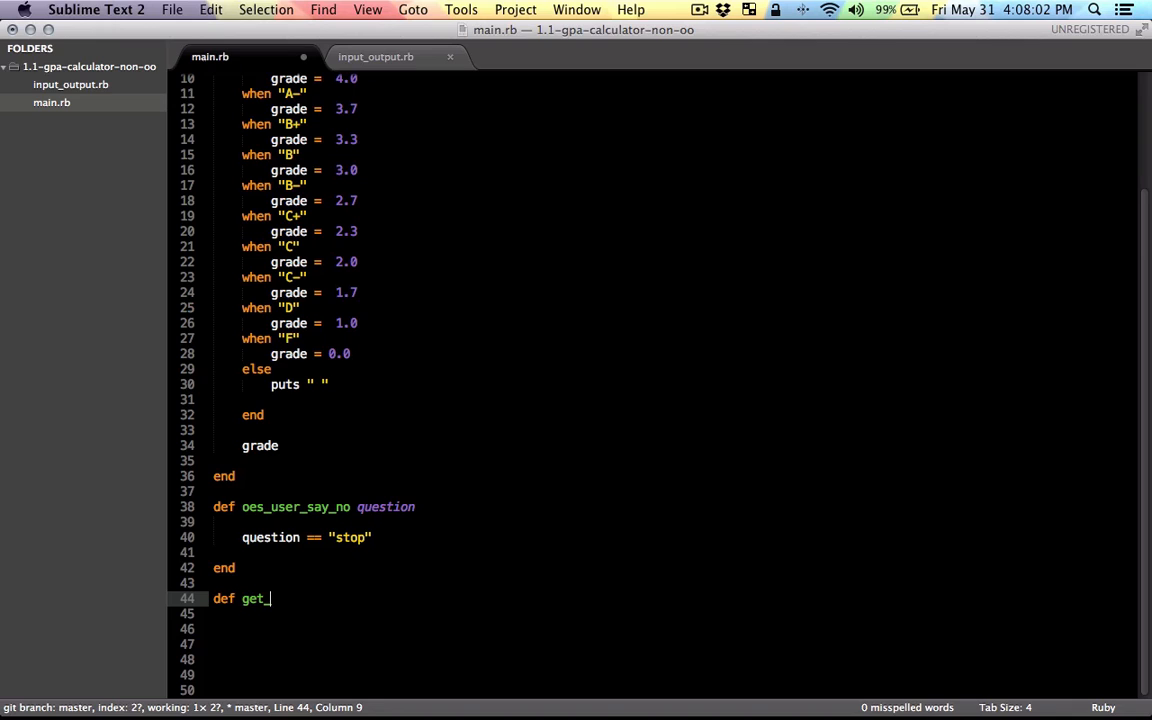
Define get_user_grade_and_add_all around the grade-collecting code, ending with $grade_sum.
{"action": "type", "text": "user_gr"}
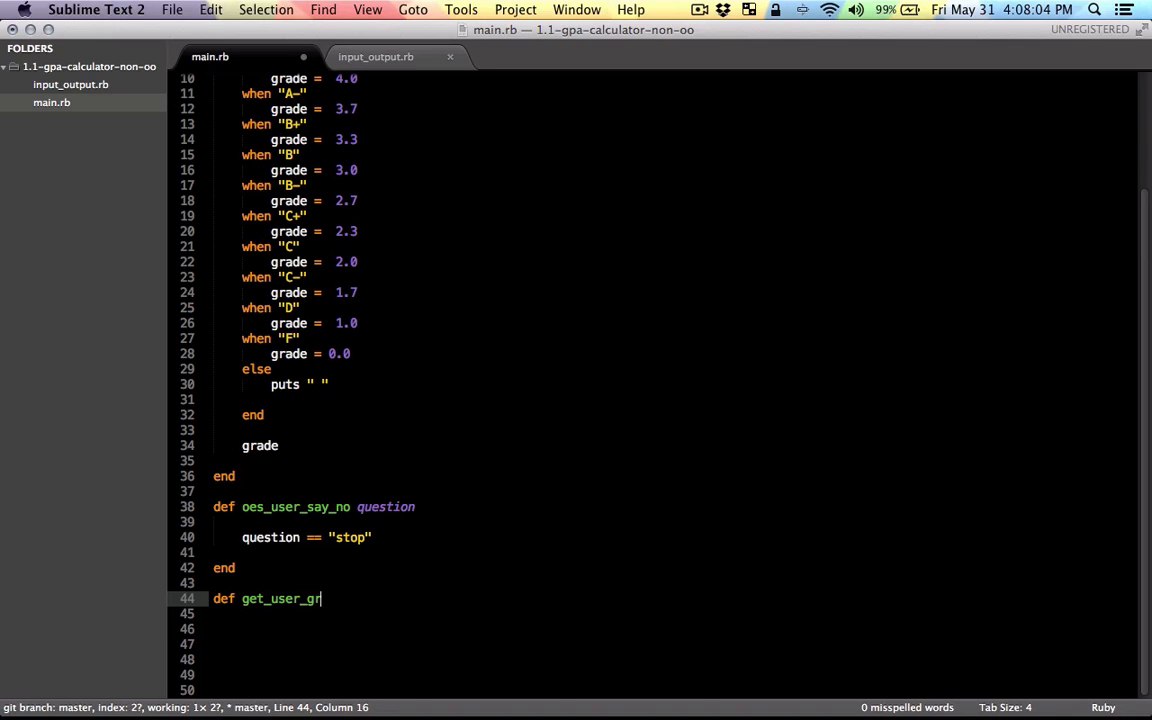
{"action": "type", "text": "ade_and_add_all"}
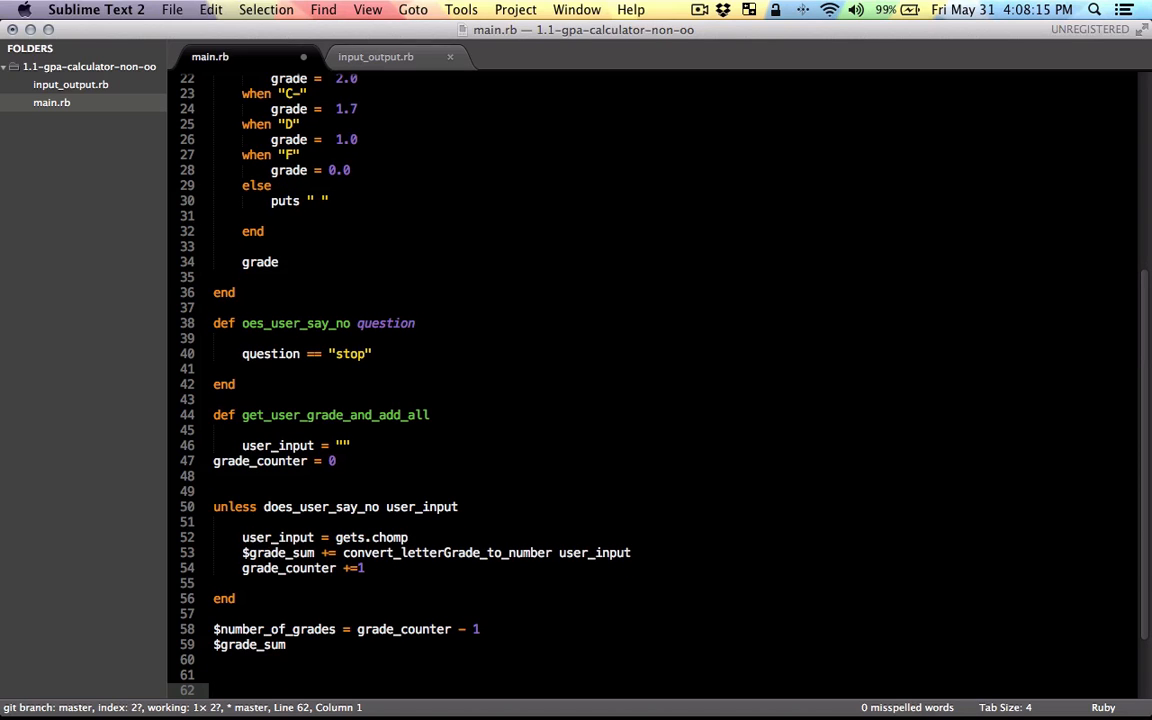
{"action": "key", "text": "cmd+a"}
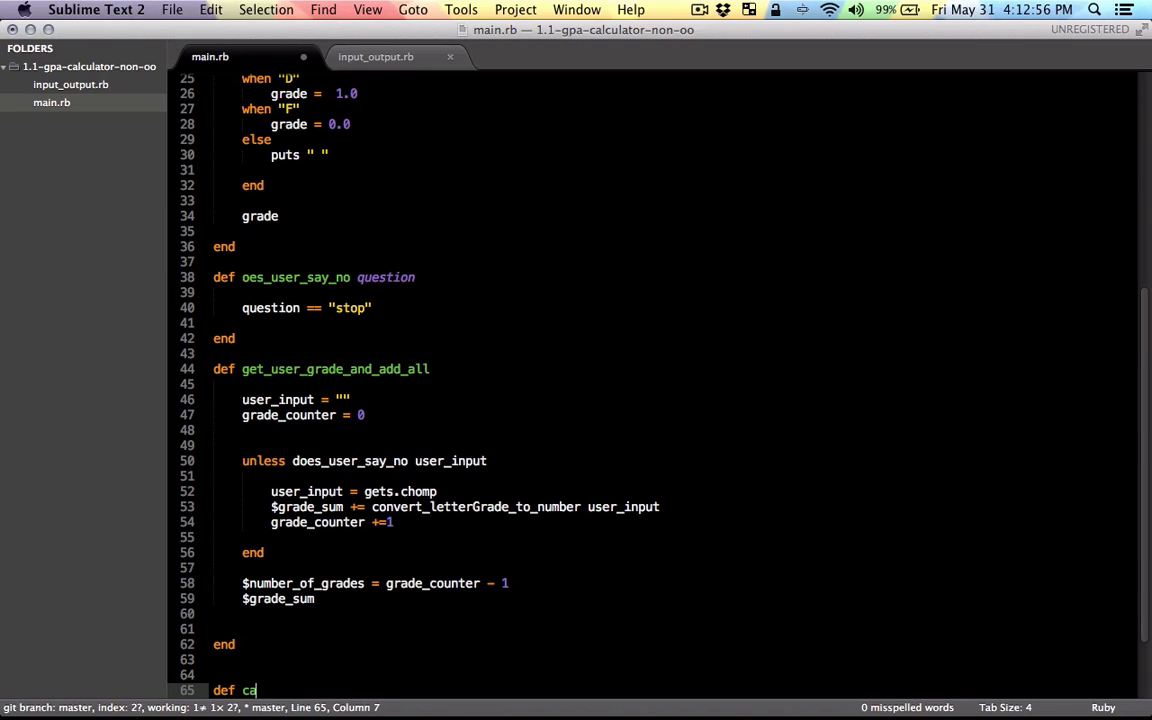
Write calcluate_gpa as $gpa = get_user_grade_and_add_all / $number_of_grades, returning $gpa.
{"action": "type", "text": "lcuate_gpa"}
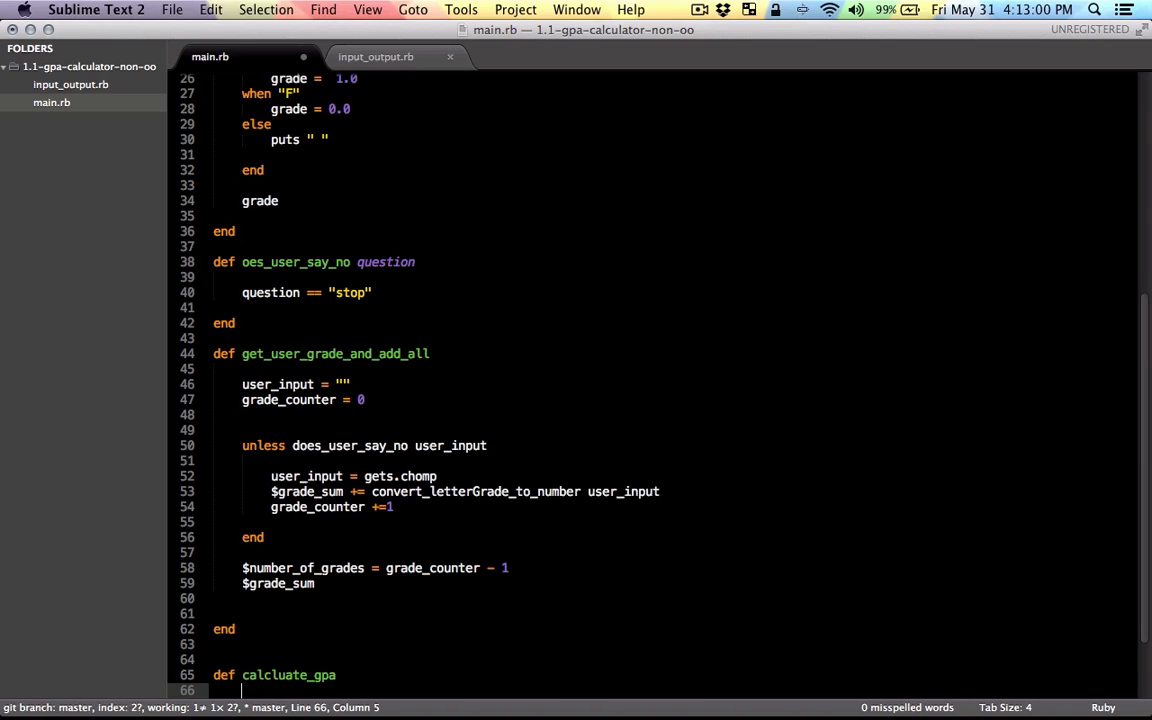
{"action": "type", "text": "end"}
{"action": "type", "text": "$gpa ="}
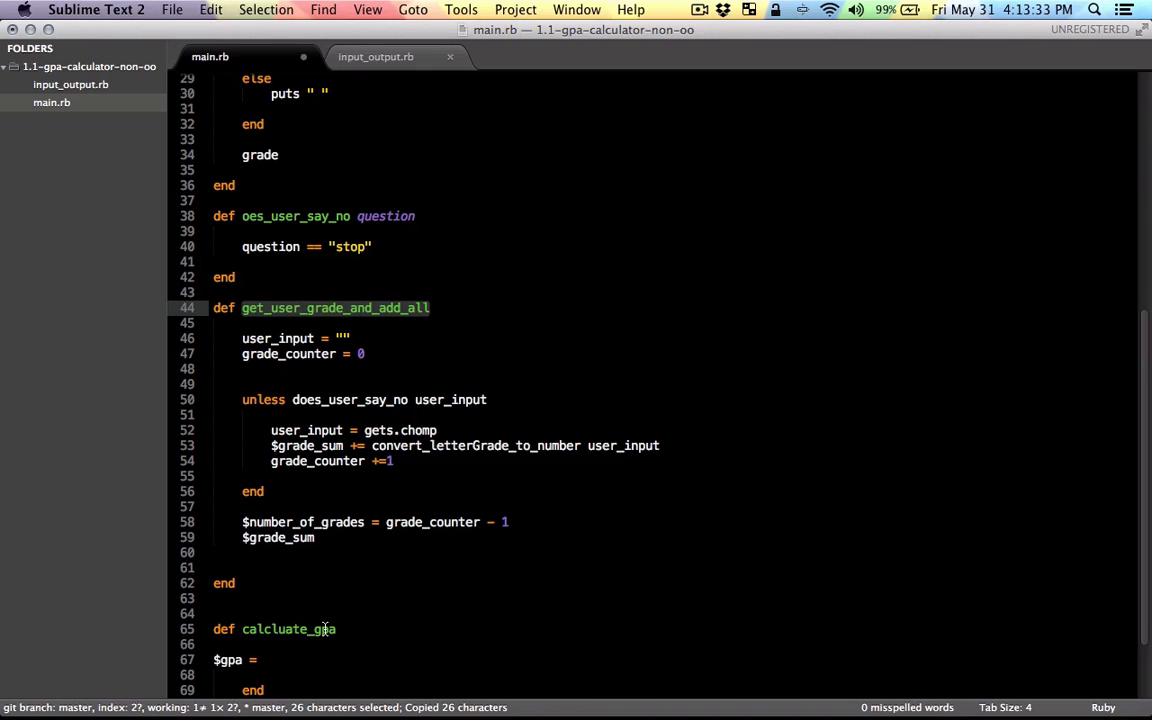
{"action": "type", "text": "get_user_grade_and_add_all /"}
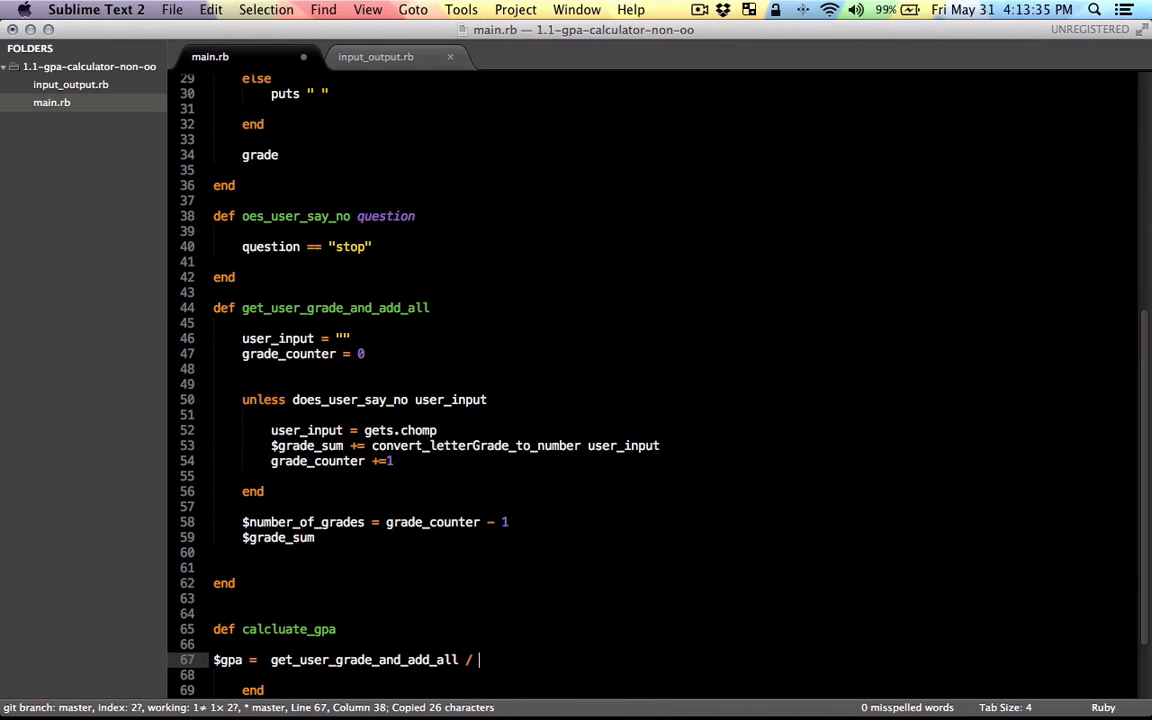
{"action": "type", "text": "$g"}
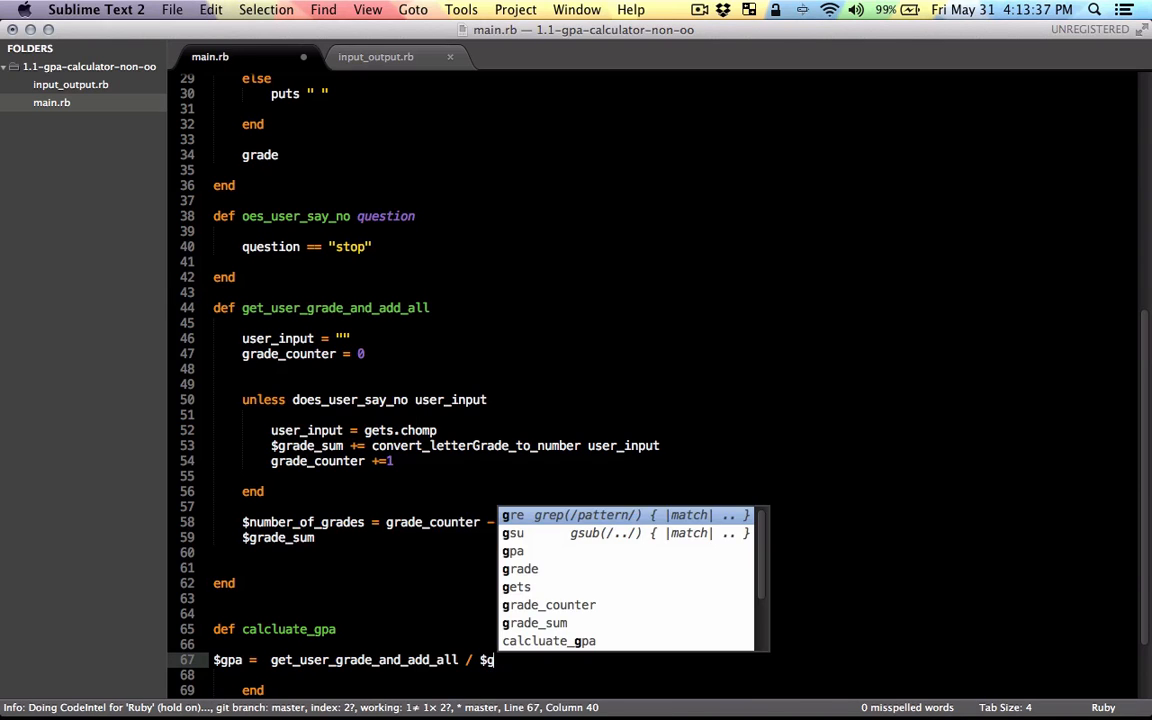
{"action": "type", "text": "number_of_grades"}
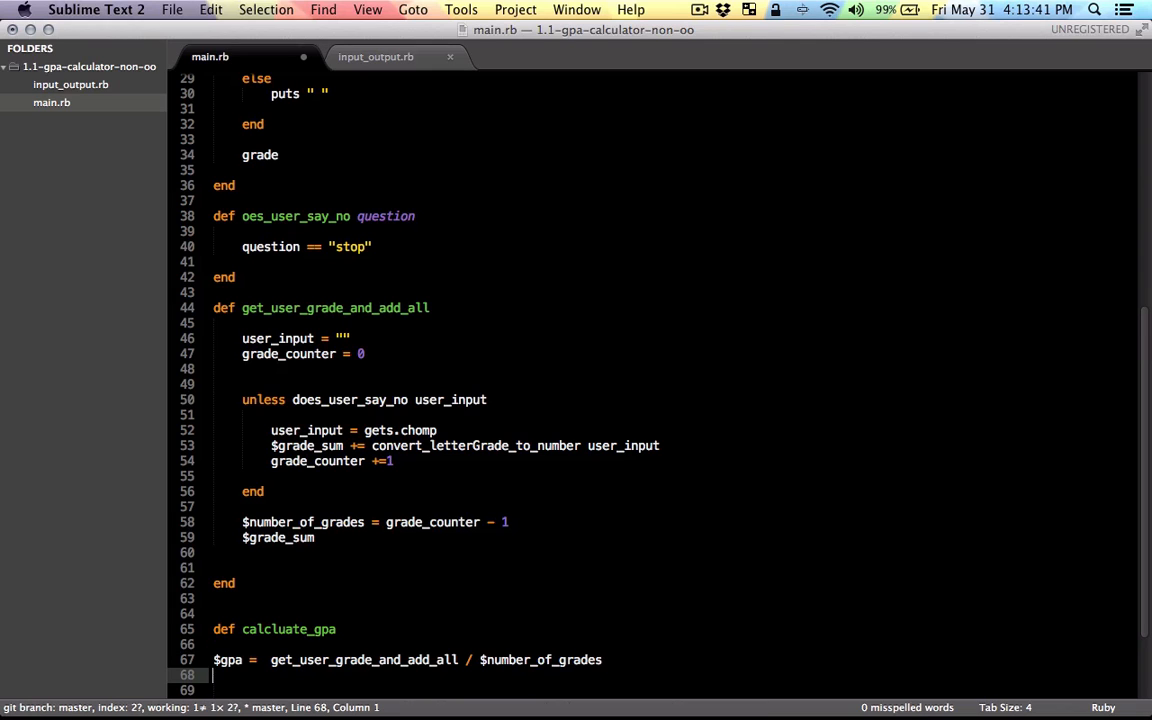
{"action": "type", "text": "$gpa"}
{"action": "type", "text": "end"}
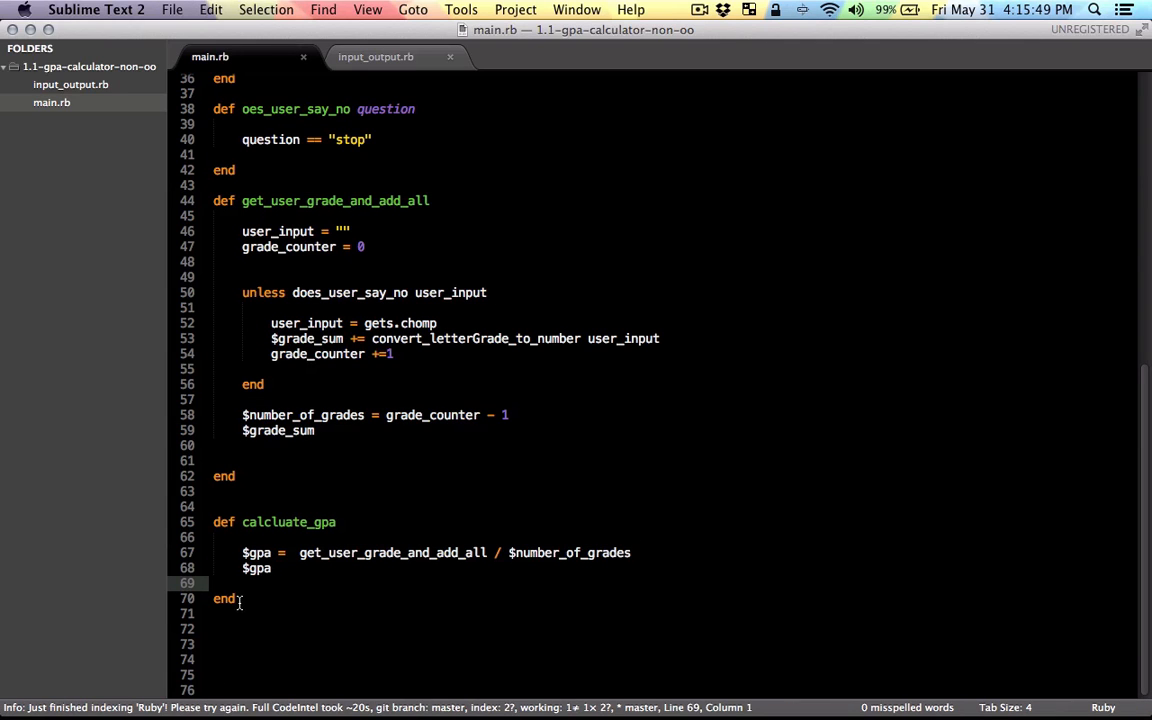
Assign my_grade = calcluate_gpa below the method and add a puts my_grade line.
{"action": "type", "text": "my"}
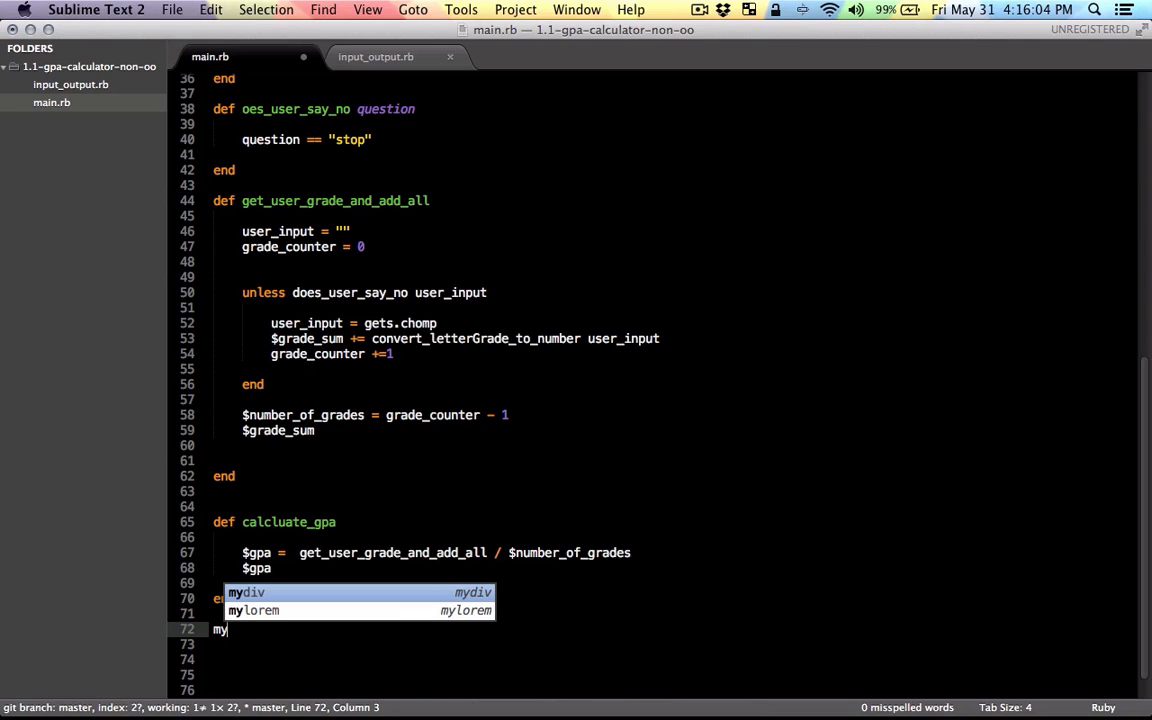
{"action": "type", "text": "G"}
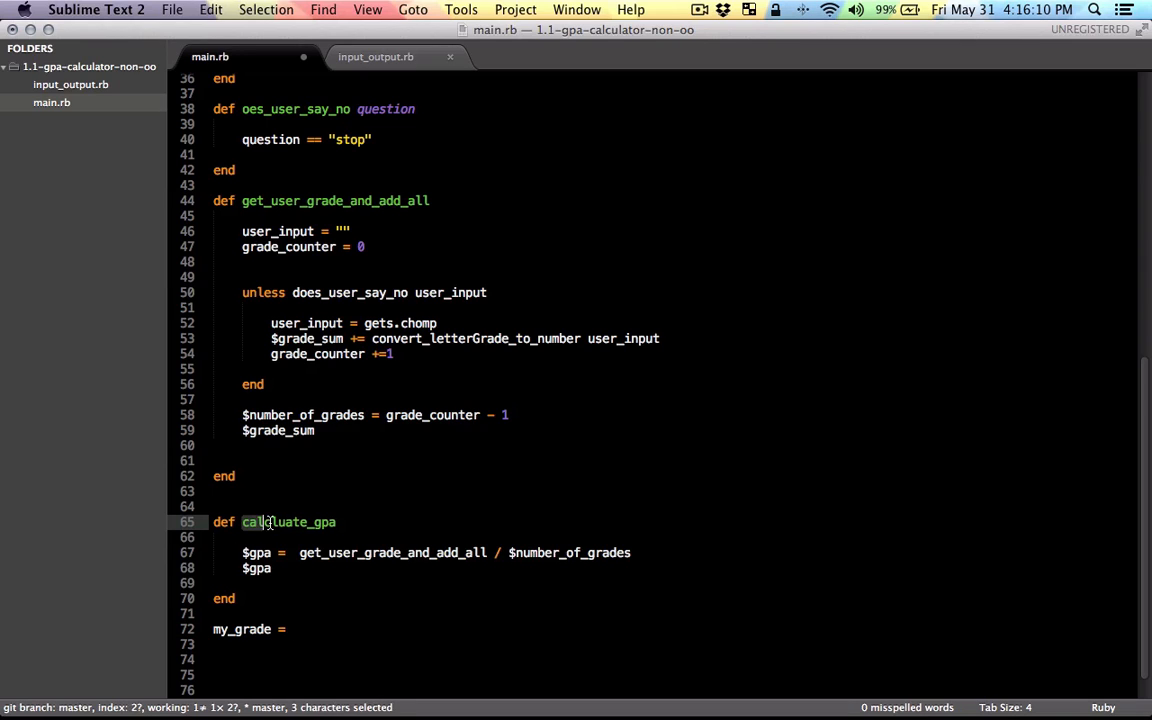
{"action": "type", "text": "calcluate_gpa"}
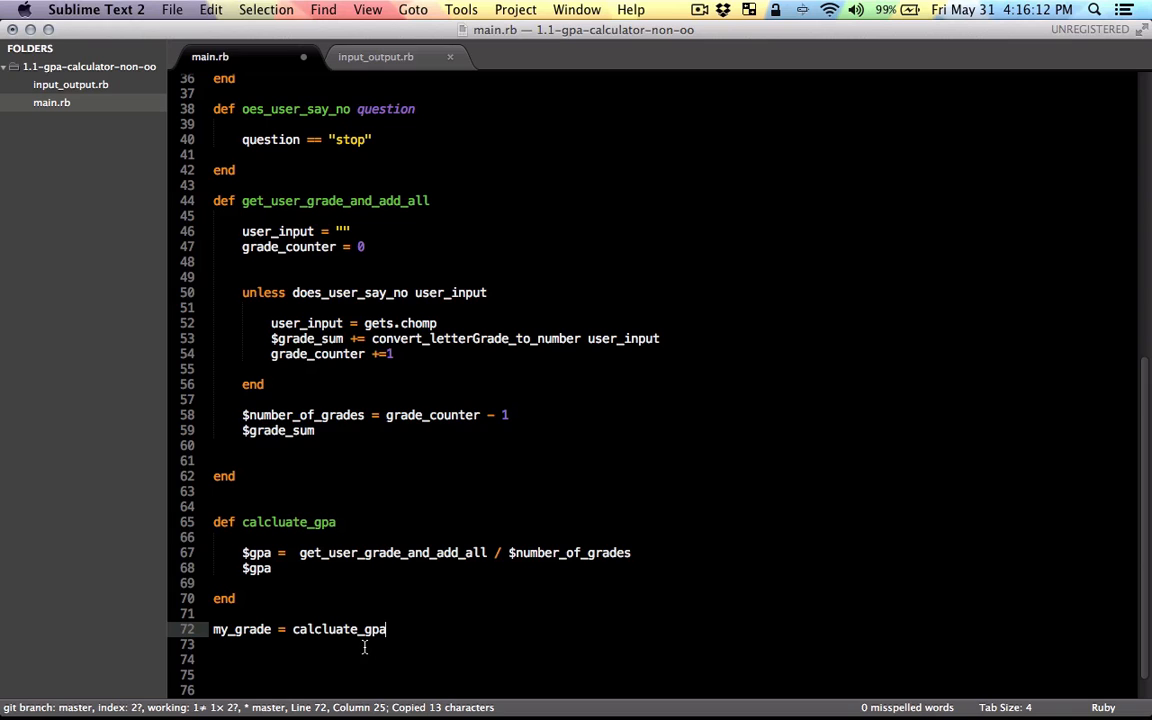
{"action": "type", "text": "puts"}
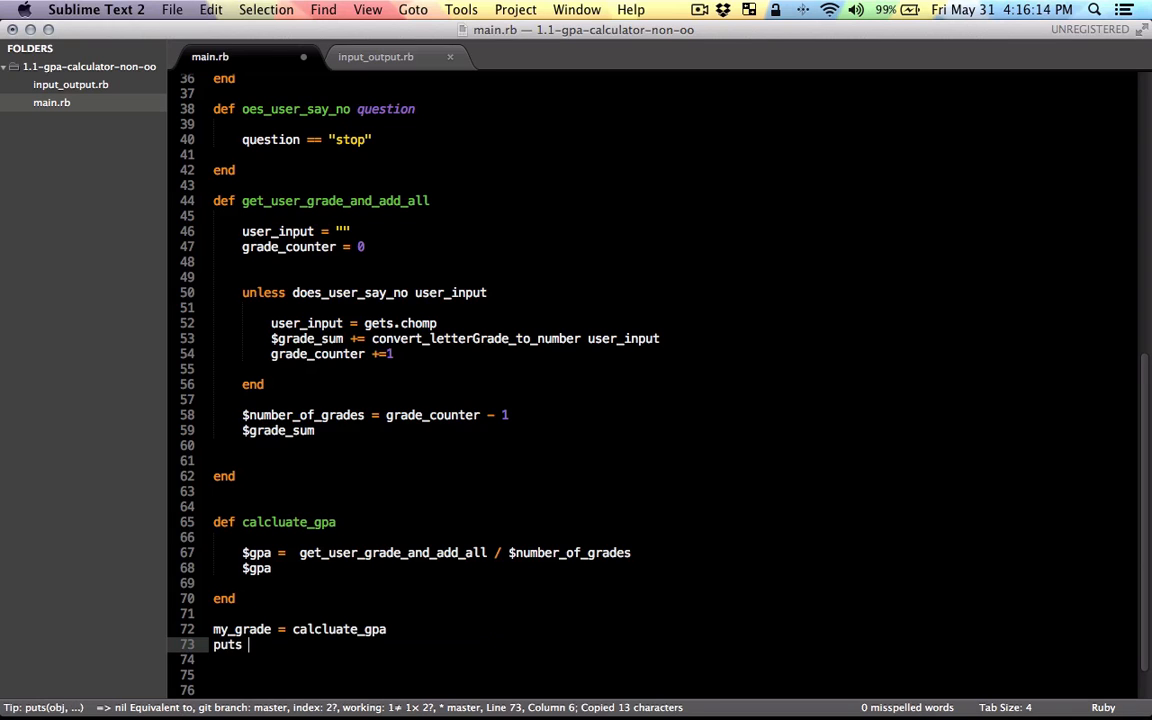
{"action": "type", "text": "my_gra"}
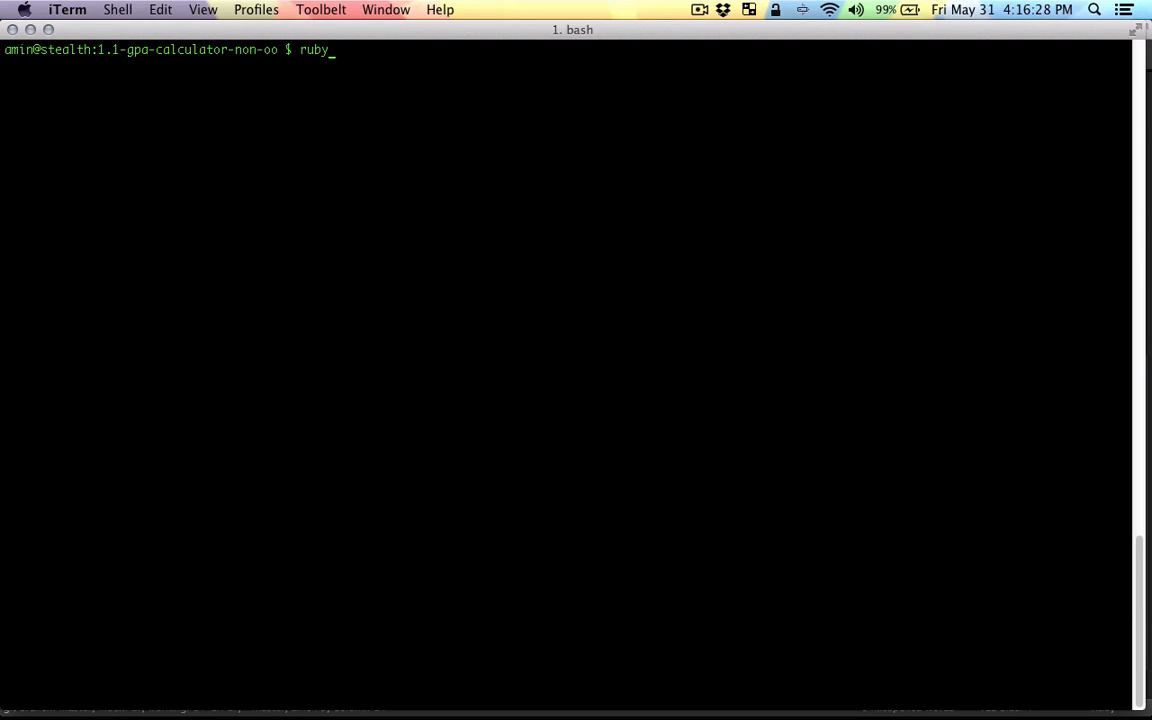
Run ruby main.rb, note the does_user_say_no NoMethodError, rerun with grade A and see Infinity printed.
{"action": "type", "text": "main.rb"}
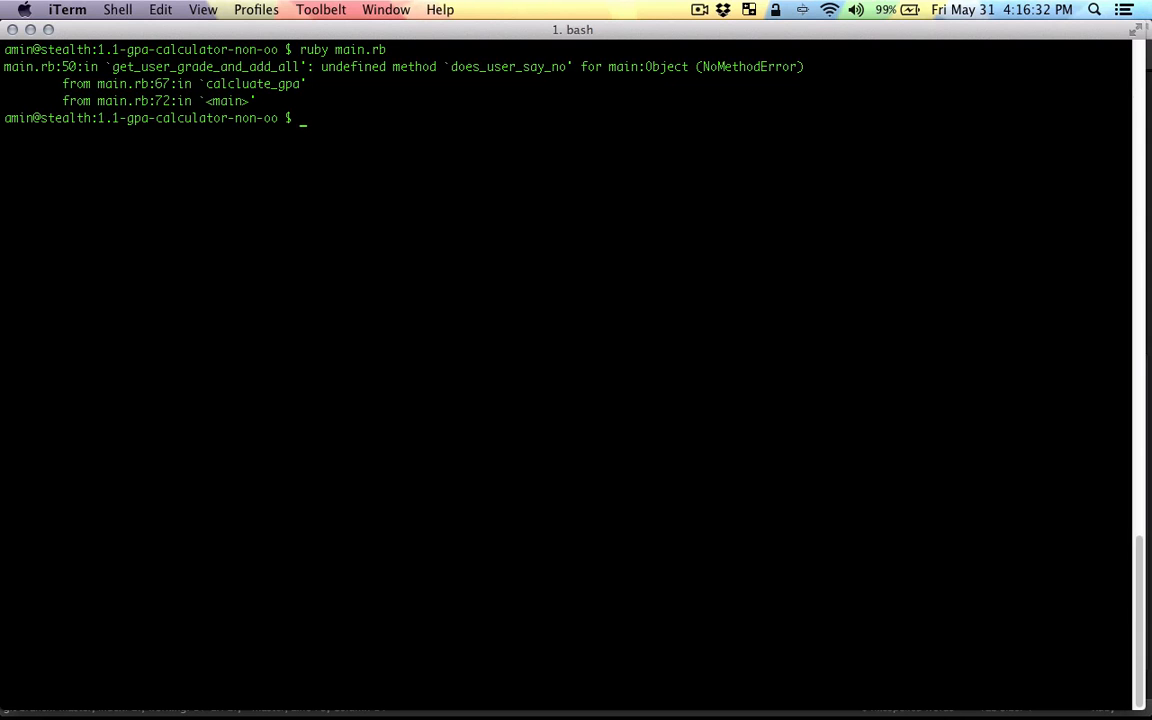
{"action": "mouse_move", "coordinate": [396, 120]}
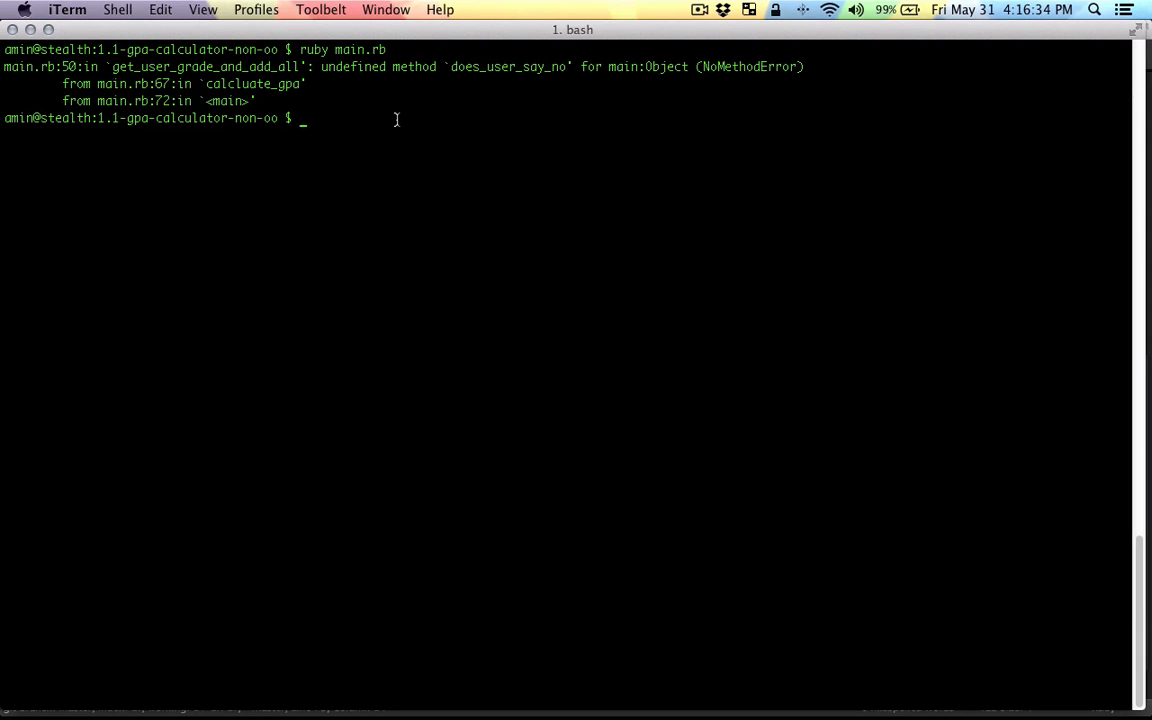
{"action": "double_click", "coordinate": [352, 66]}
{"action": "type", "text": "A"}
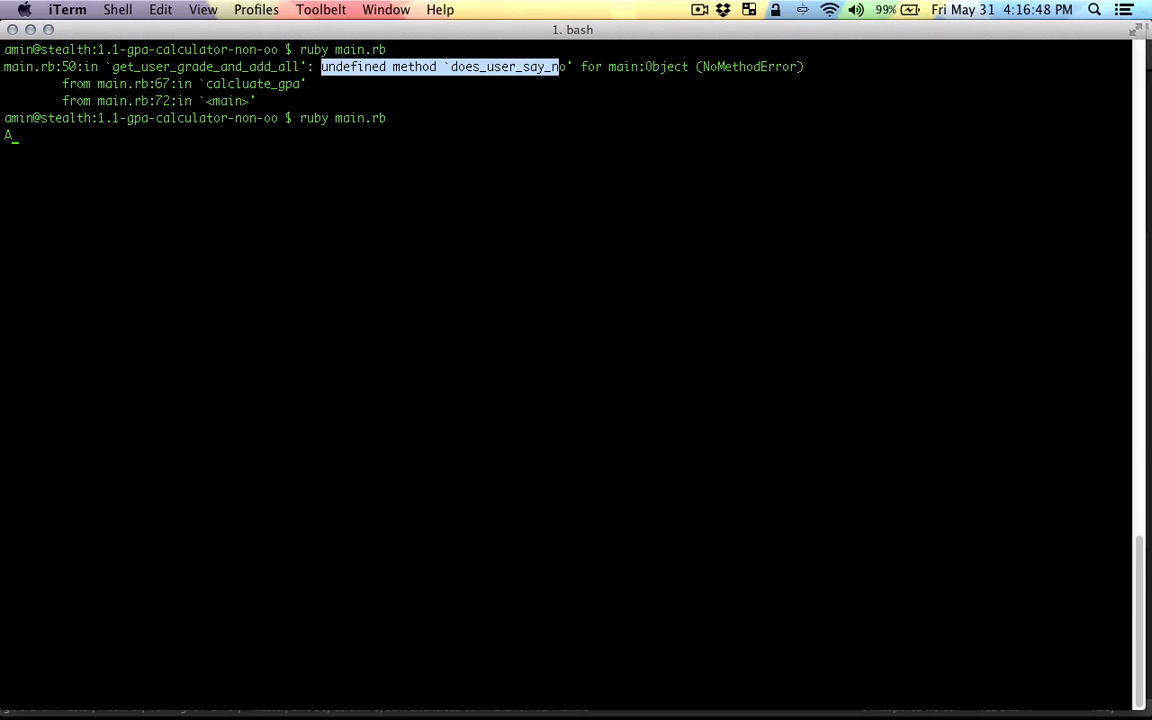
{"action": "key", "text": "enter"}
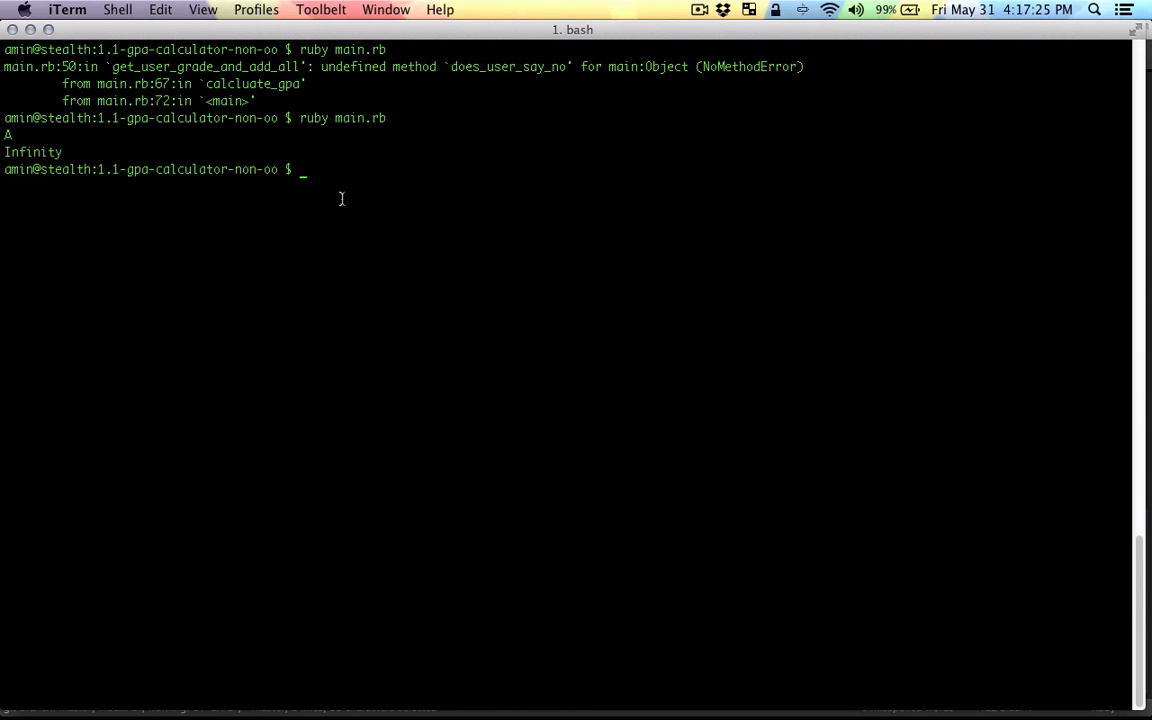
{"action": "double_click", "coordinate": [52, 152]}
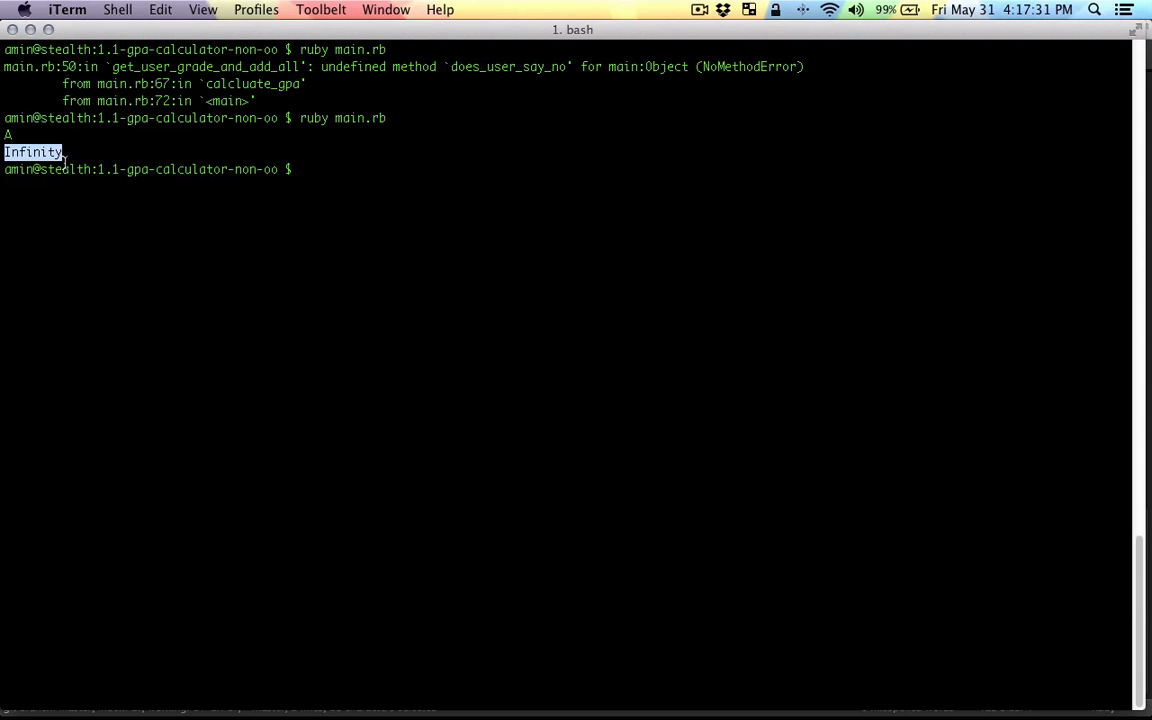
{"action": "mouse_move", "coordinate": [68, 152]}
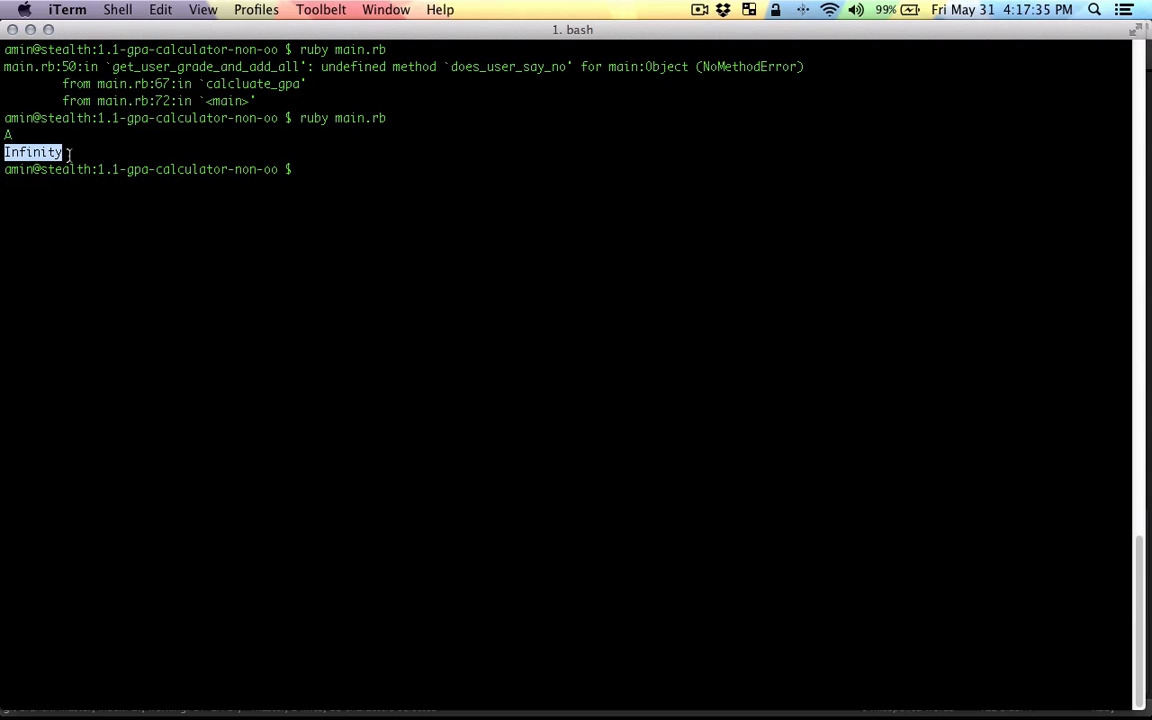
{"action": "mouse_move", "coordinate": [72, 152]}
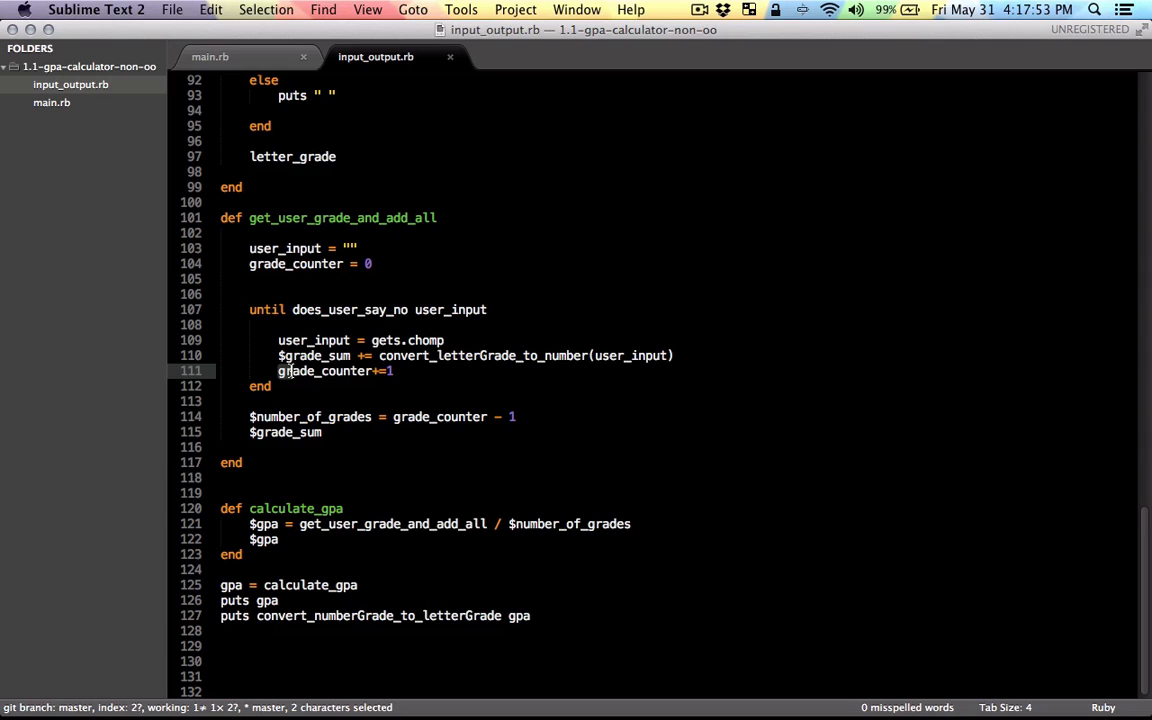
Check grade_counter's uses, then replace unless with until on the grade-reading loop.
{"action": "double_click", "coordinate": [324, 370]}
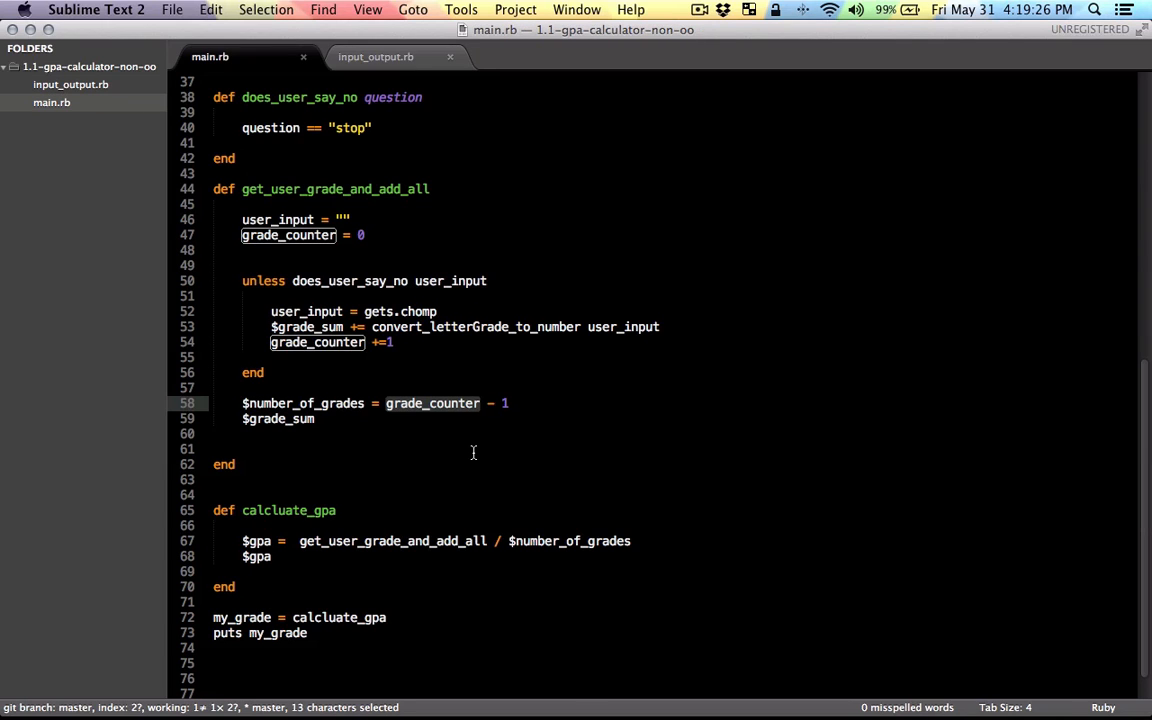
{"action": "mouse_move", "coordinate": [276, 308]}
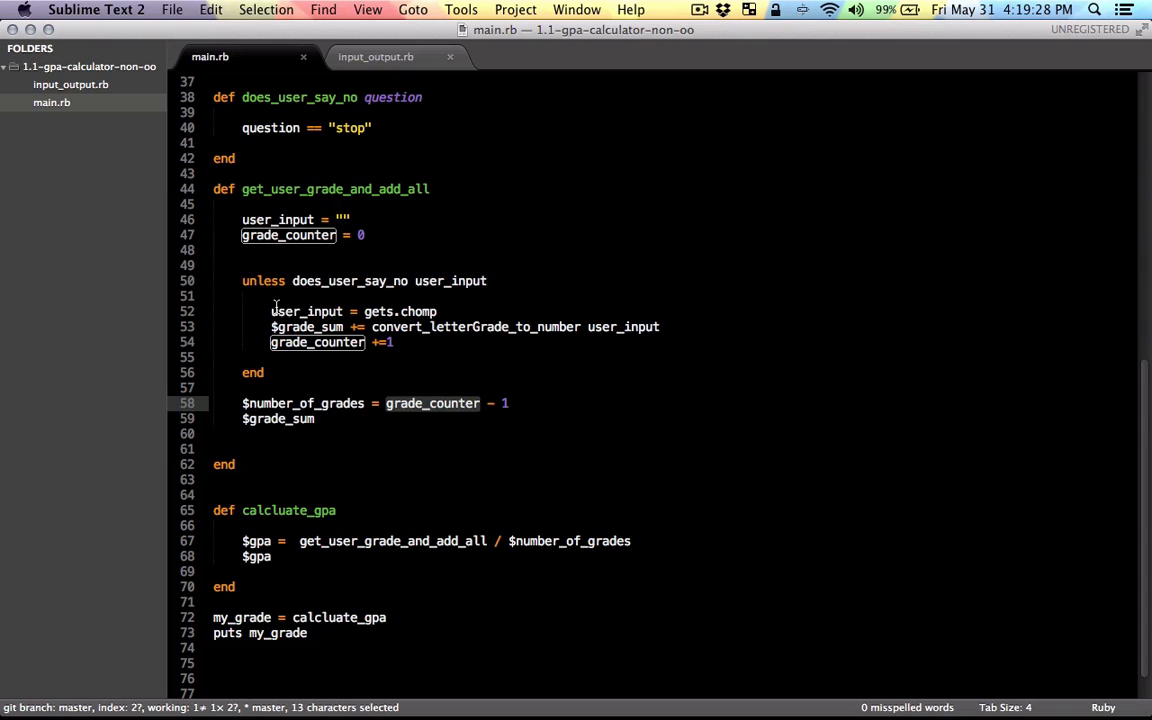
{"action": "mouse_move", "coordinate": [236, 424]}
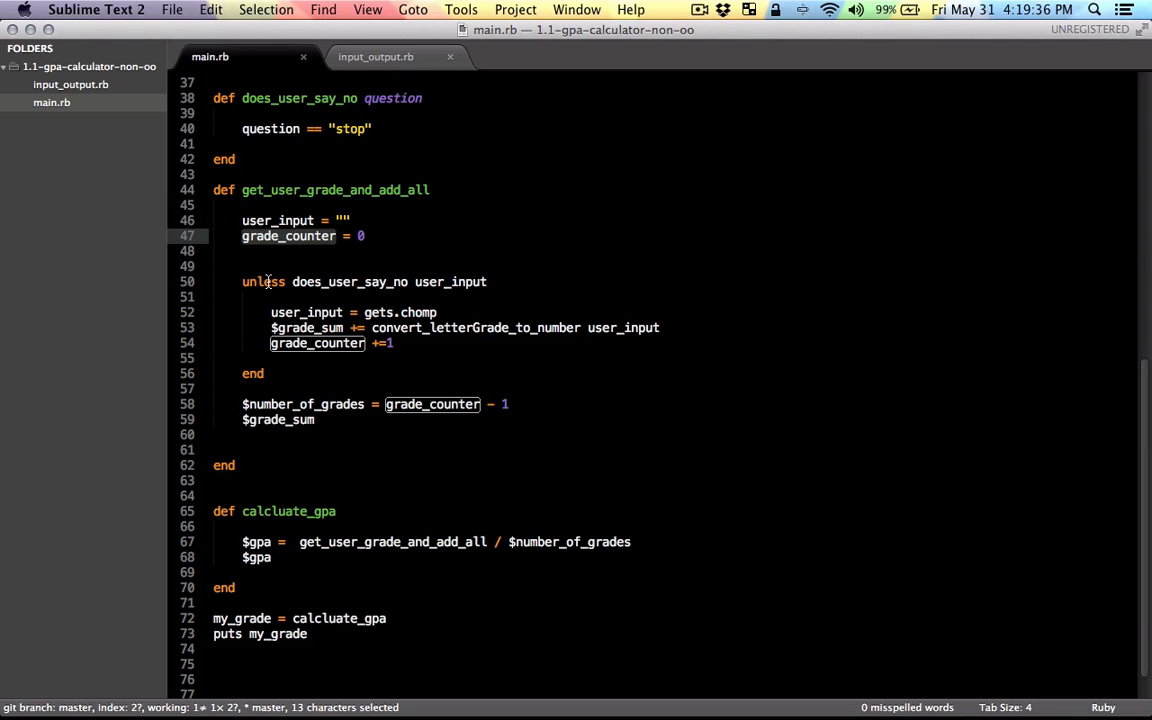
{"action": "double_click", "coordinate": [264, 282]}
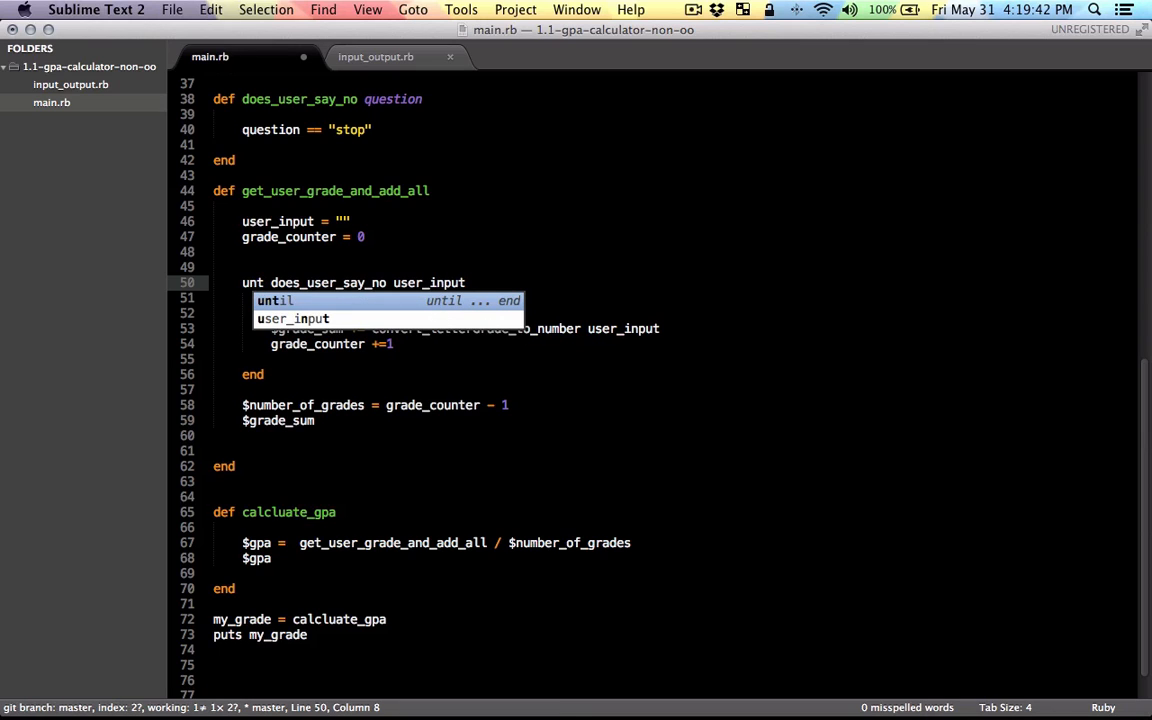
{"action": "key", "text": "tab"}
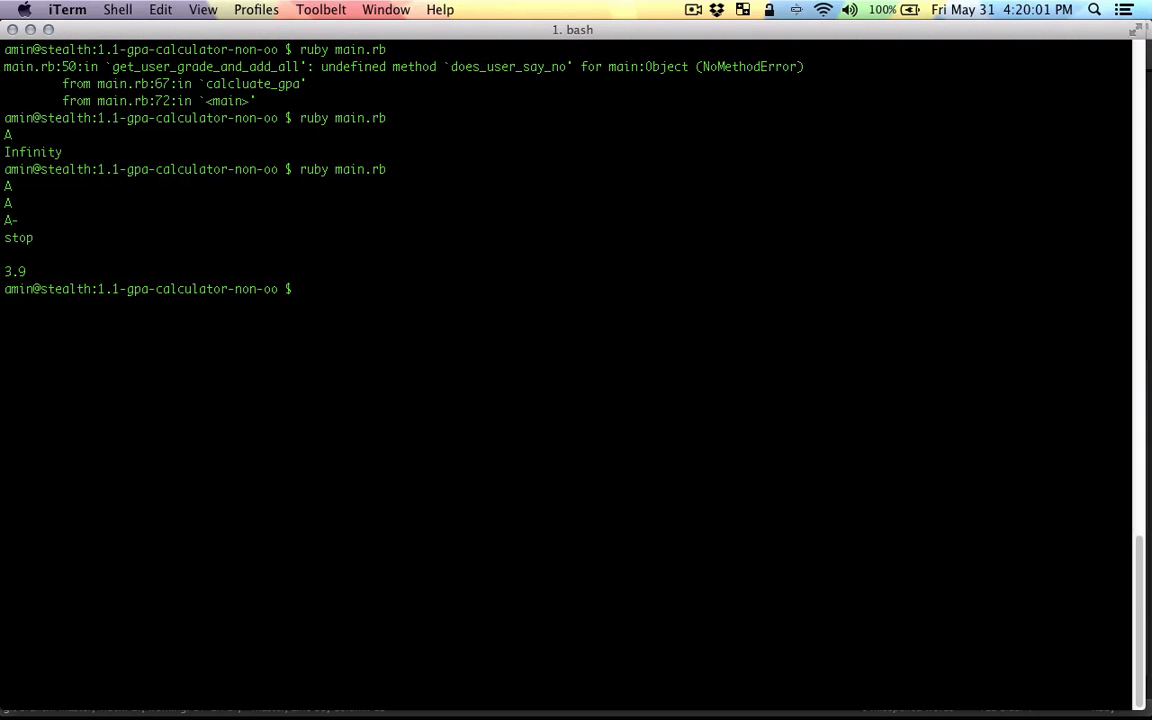
Launch ruby main.rb again in iTerm so it waits for grade input.
{"action": "type", "text": "ruby main.rb"}
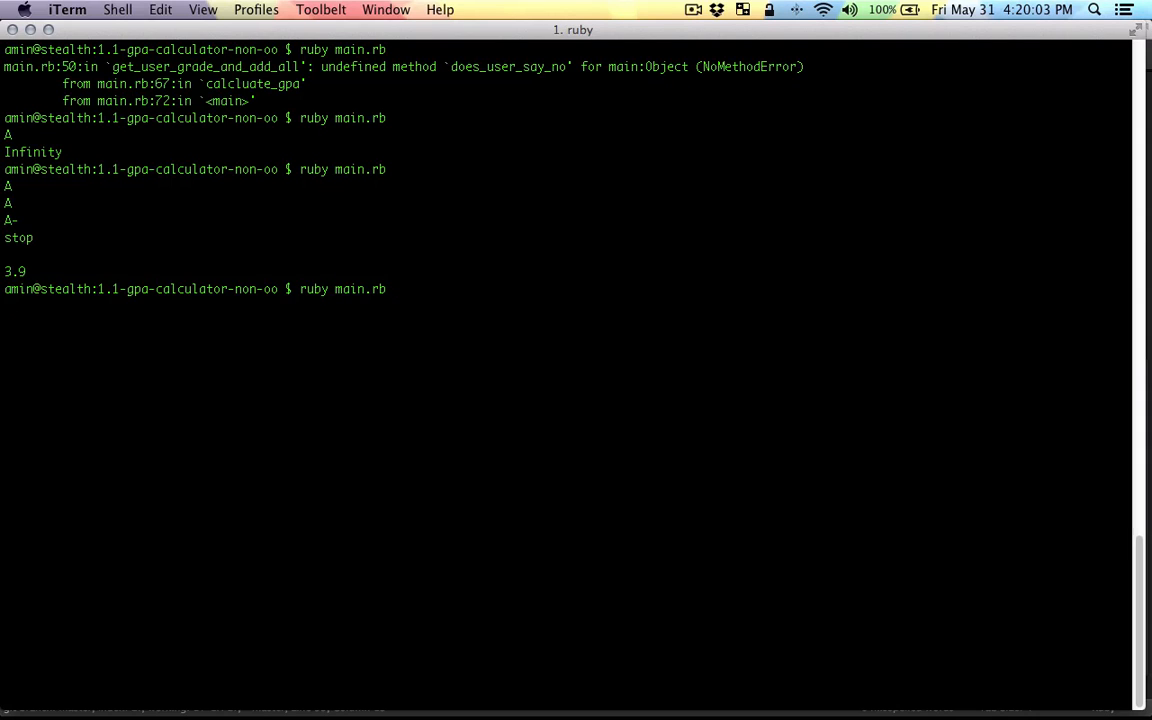